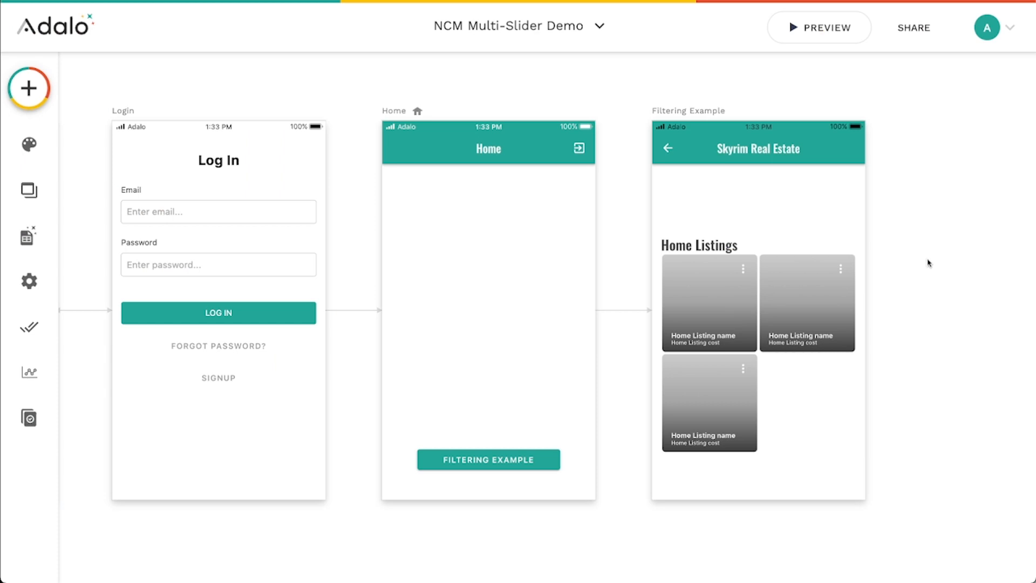
mouse_move(29, 87)
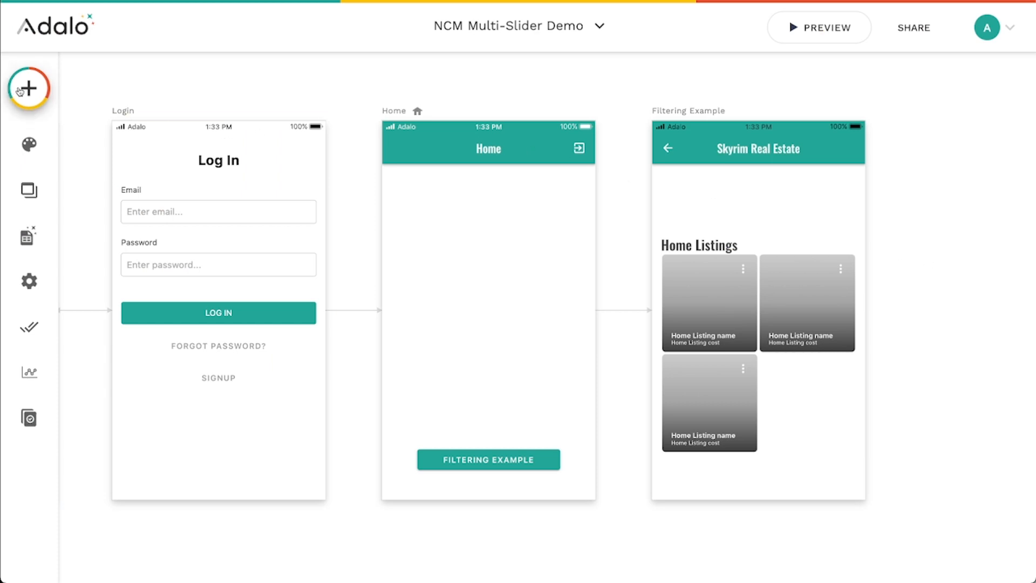
Search the component marketplace for 'multi' and close it again
left_click(28, 87)
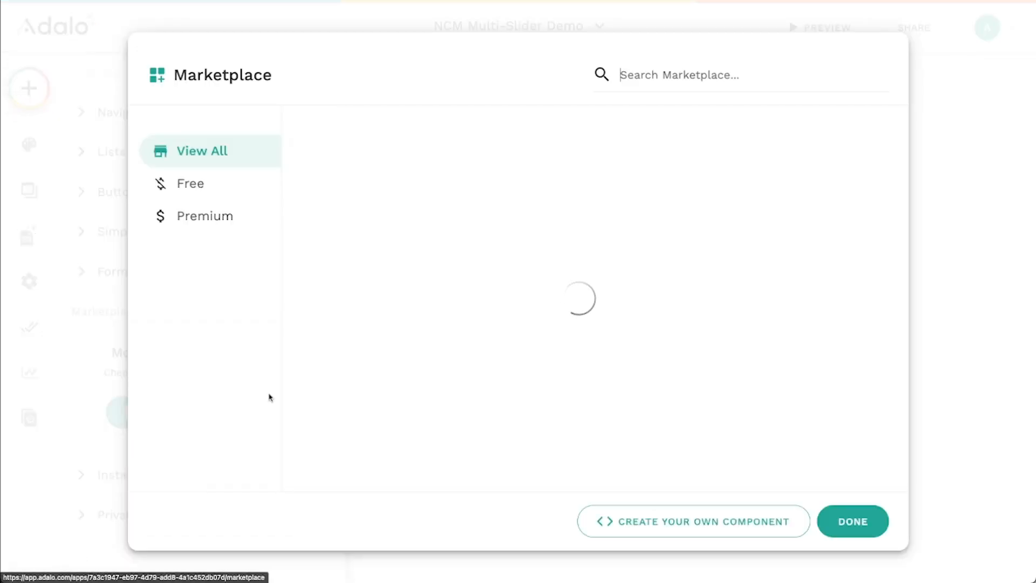
type("multi-sl")
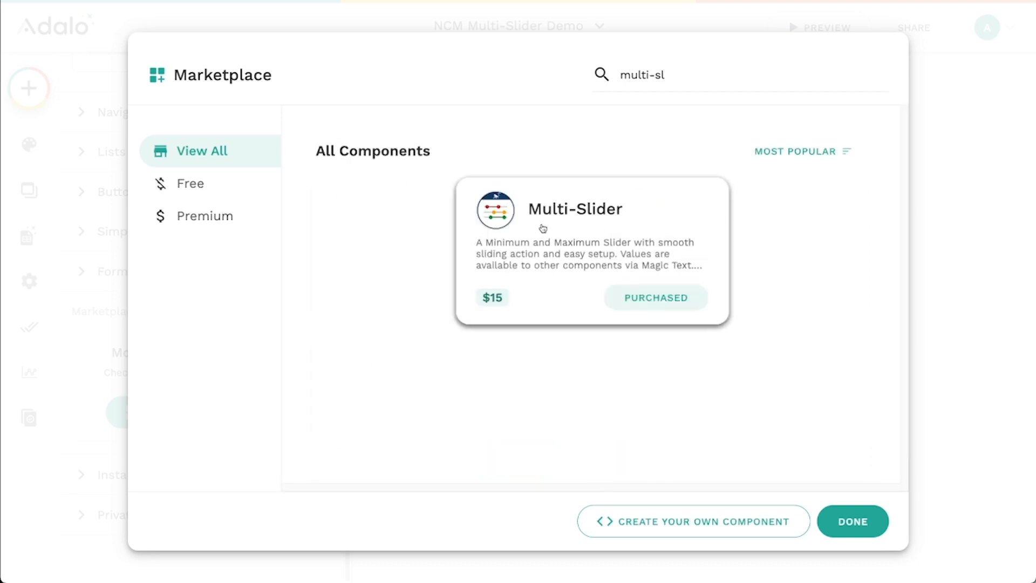
mouse_move(509, 199)
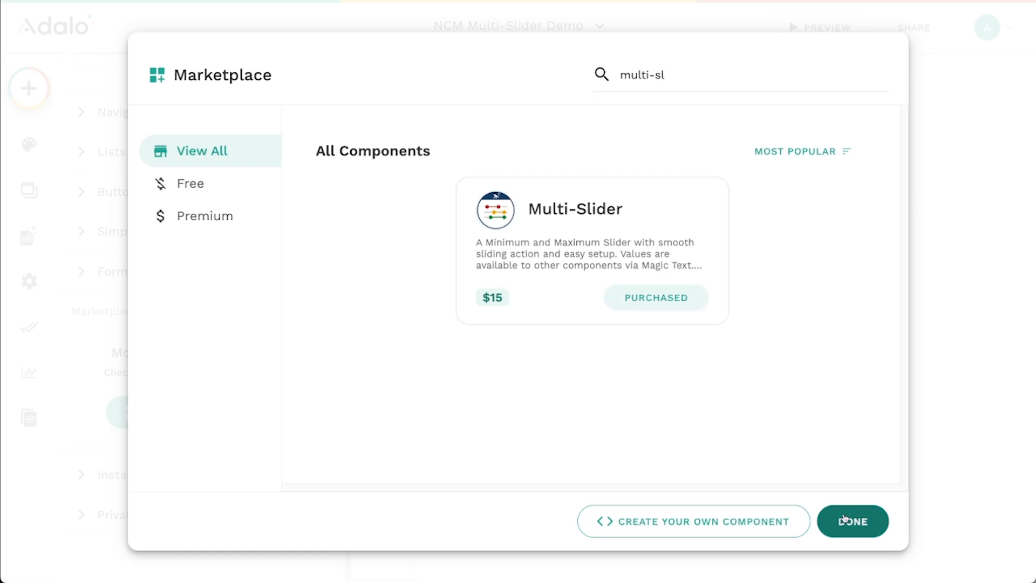
left_click(853, 521)
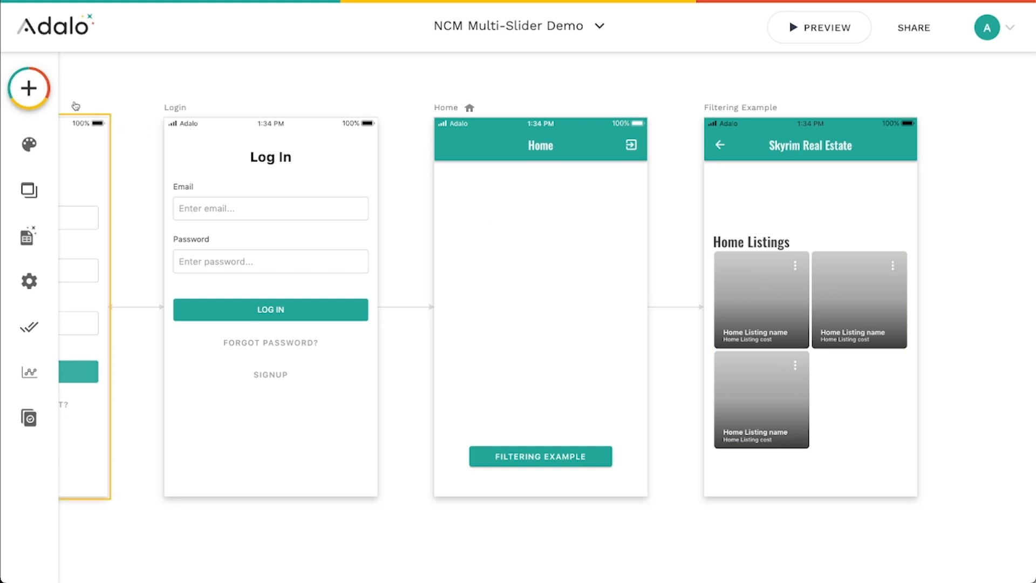
Add the Multi-Slider from Add Component onto the top of the Home screen
left_click(28, 87)
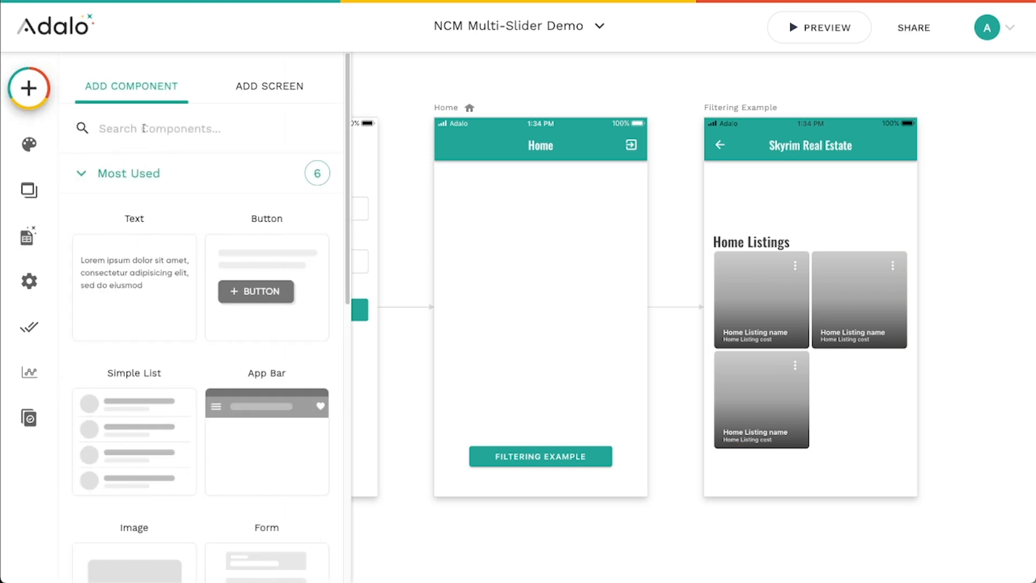
type("multi")
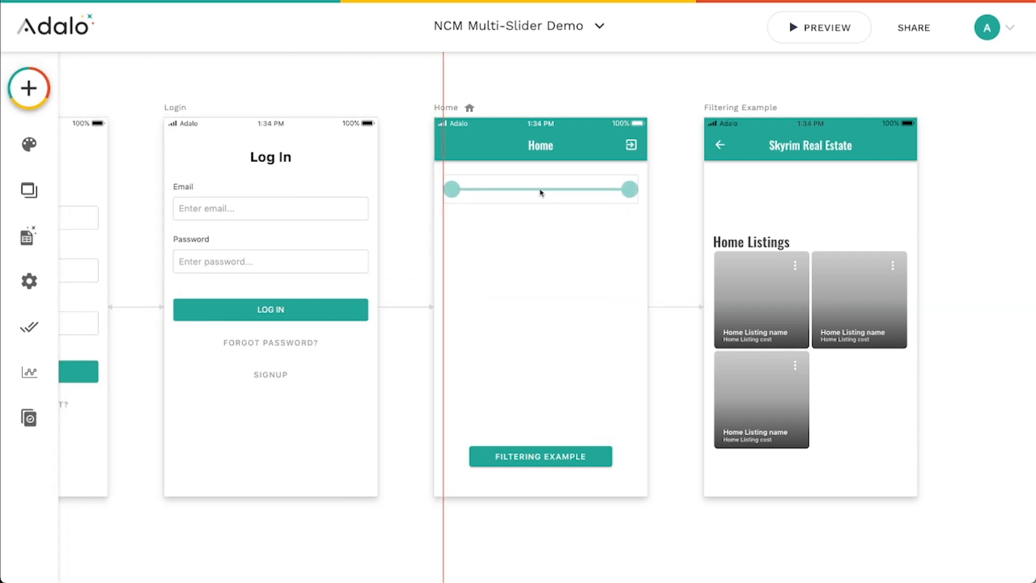
left_click(540, 190)
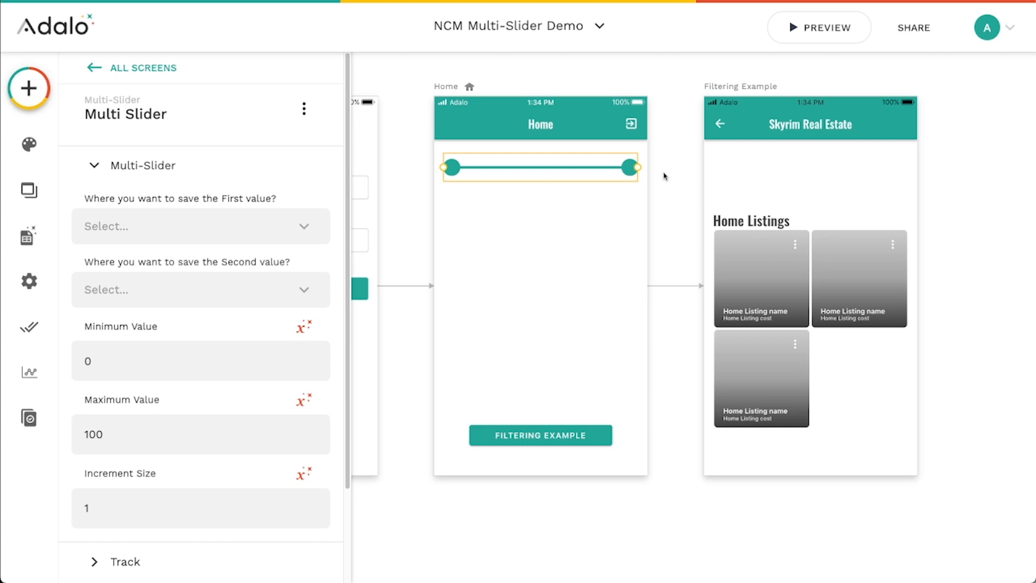
mouse_move(455, 173)
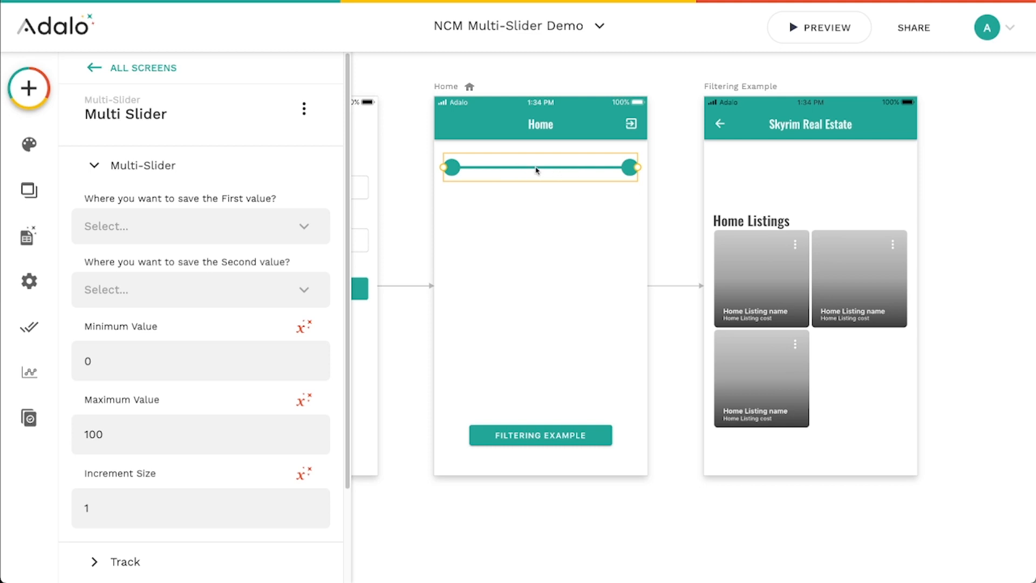
mouse_move(537, 175)
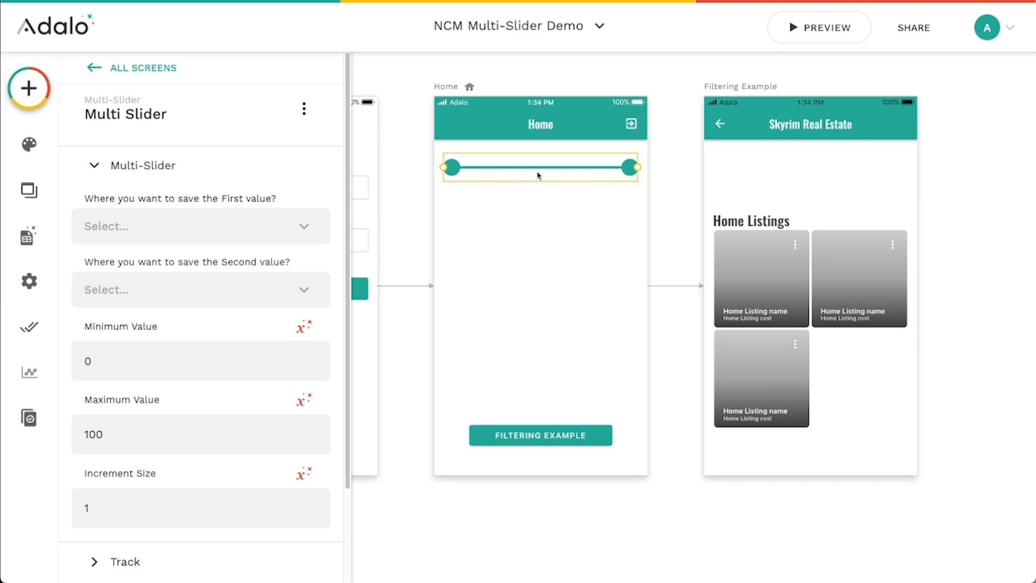
mouse_move(458, 171)
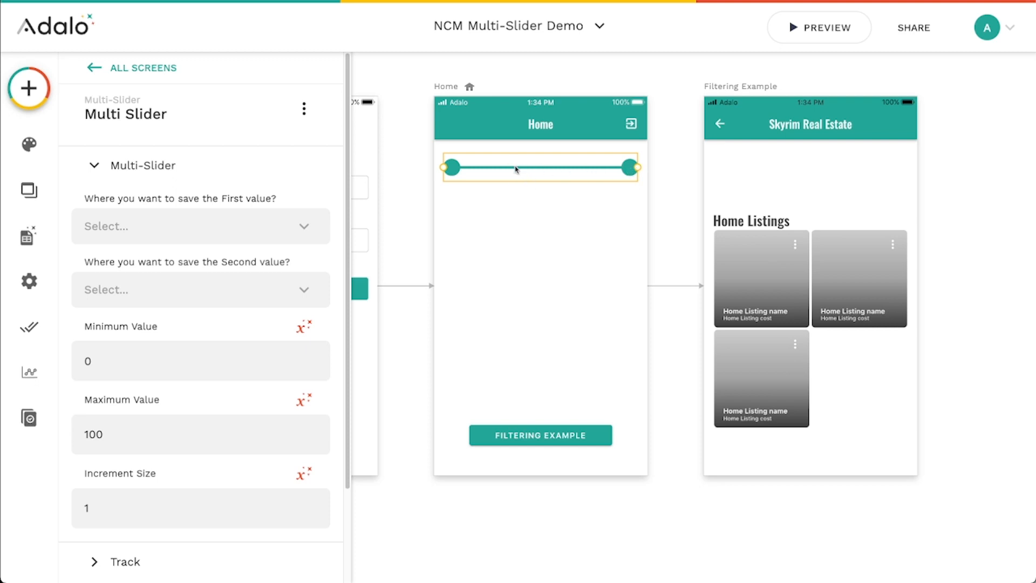
mouse_move(481, 167)
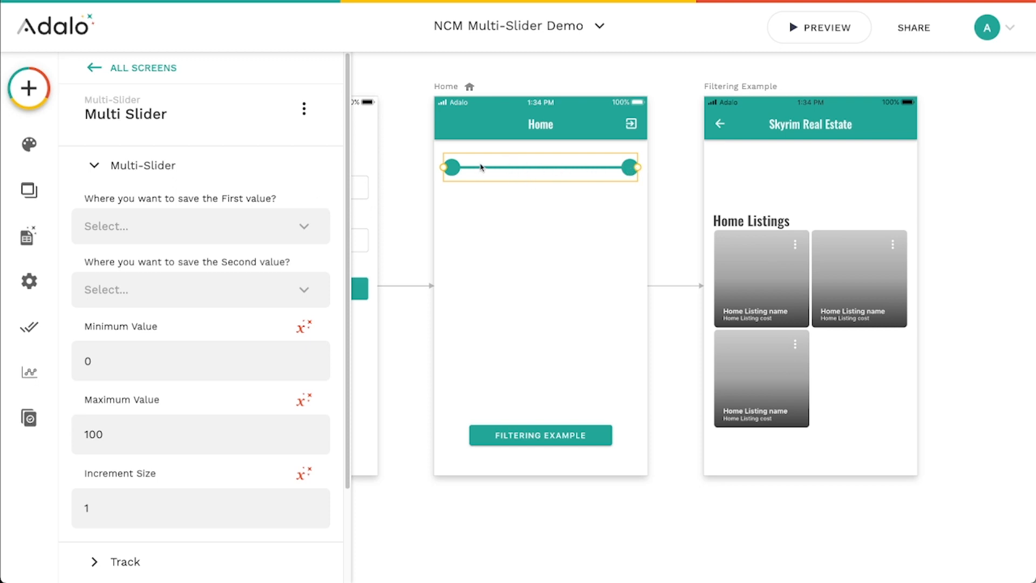
View the Users collection with its Minimum Value and Maximum Value number properties, then reselect the slider
scroll("down", 3)
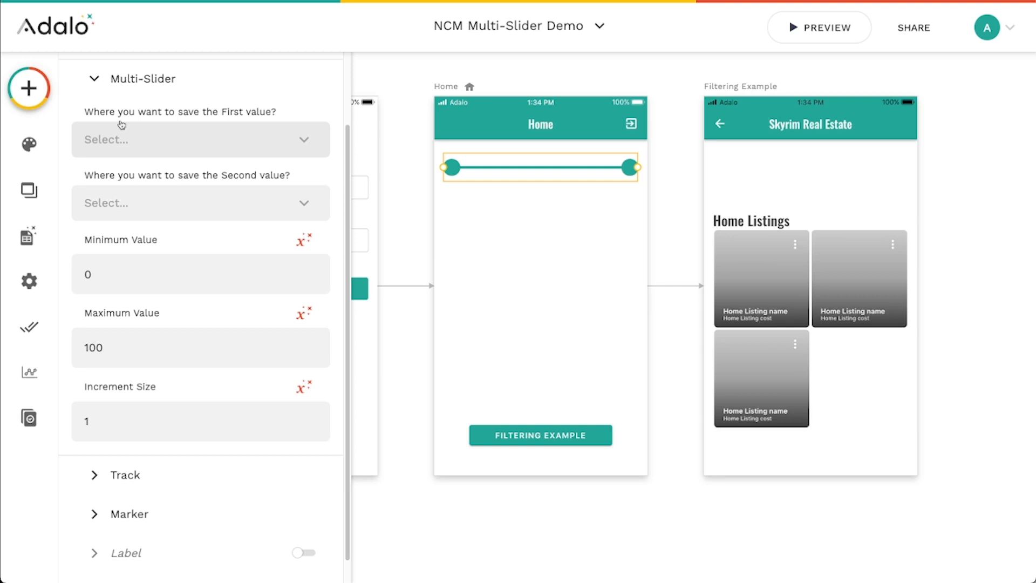
left_click(28, 235)
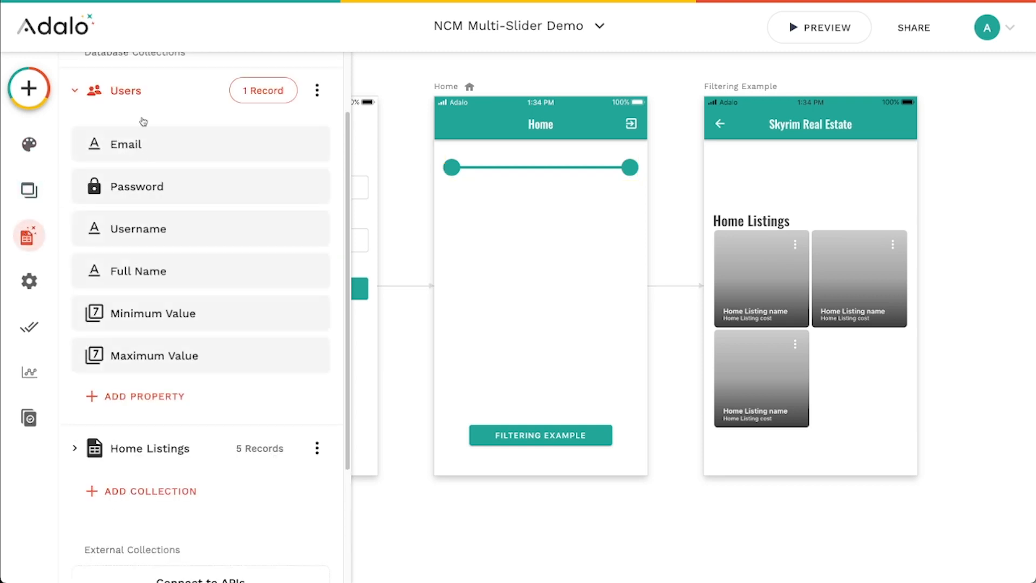
mouse_move(95, 314)
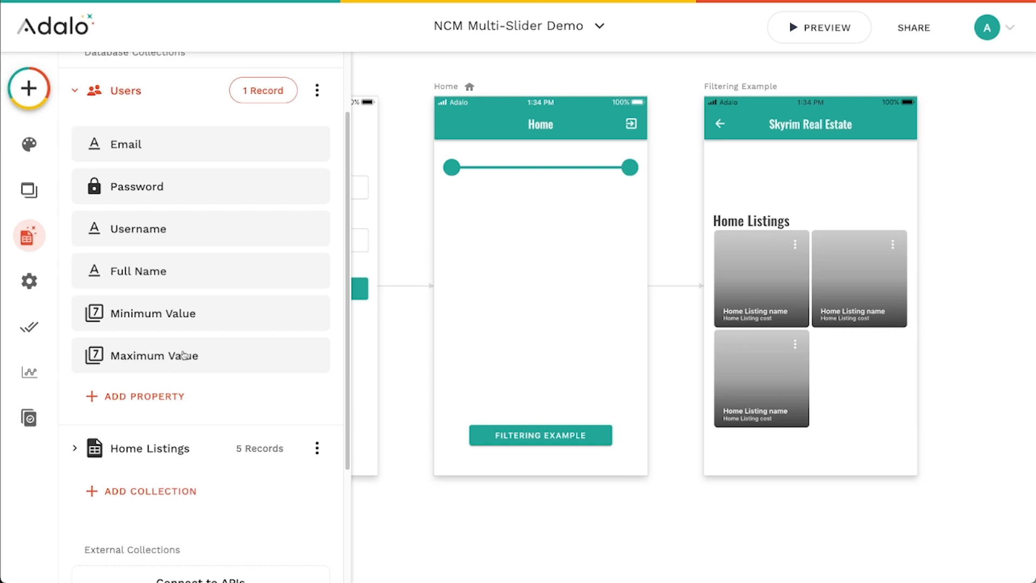
mouse_move(197, 349)
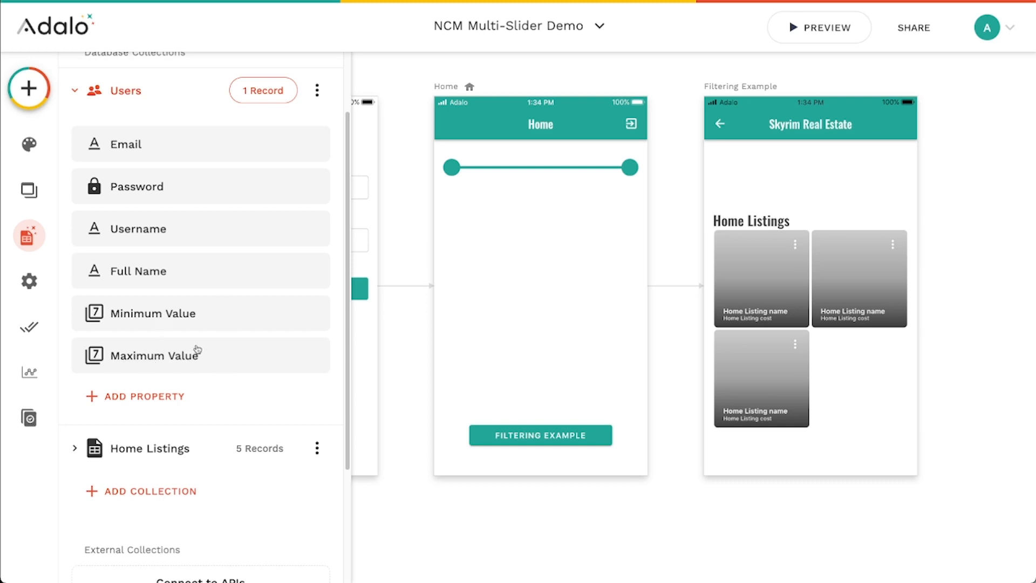
mouse_move(196, 319)
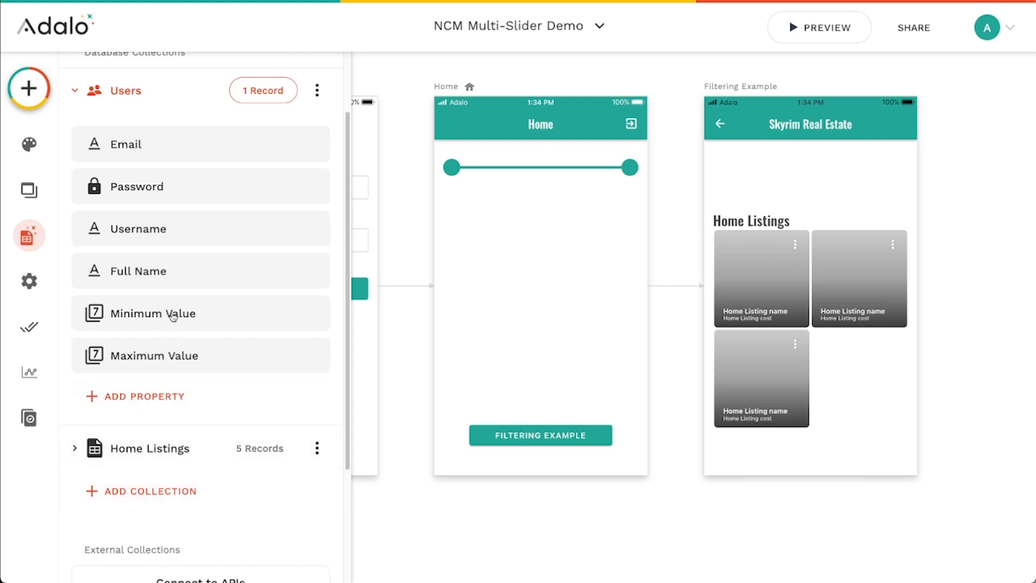
mouse_move(241, 143)
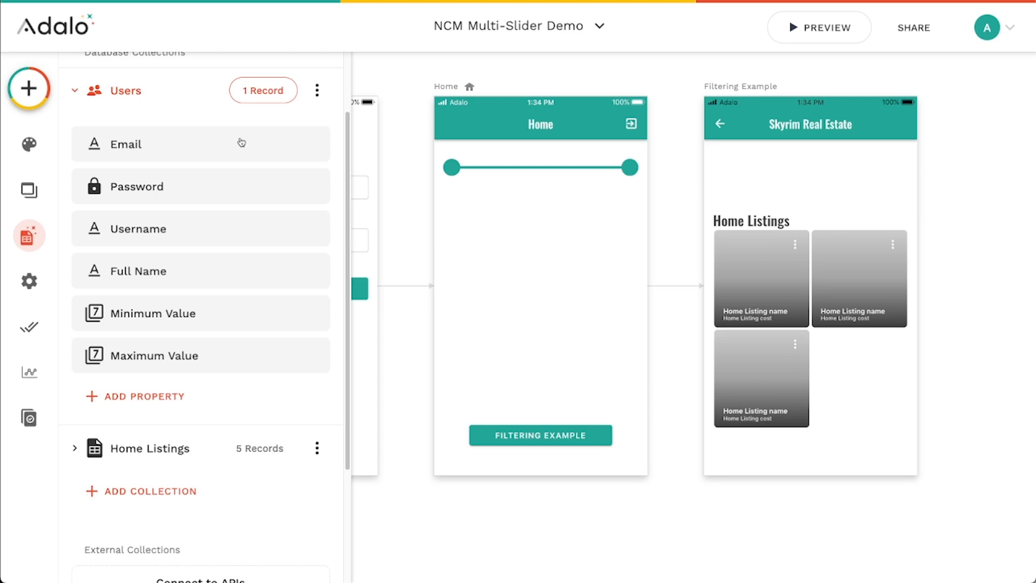
left_click(540, 167)
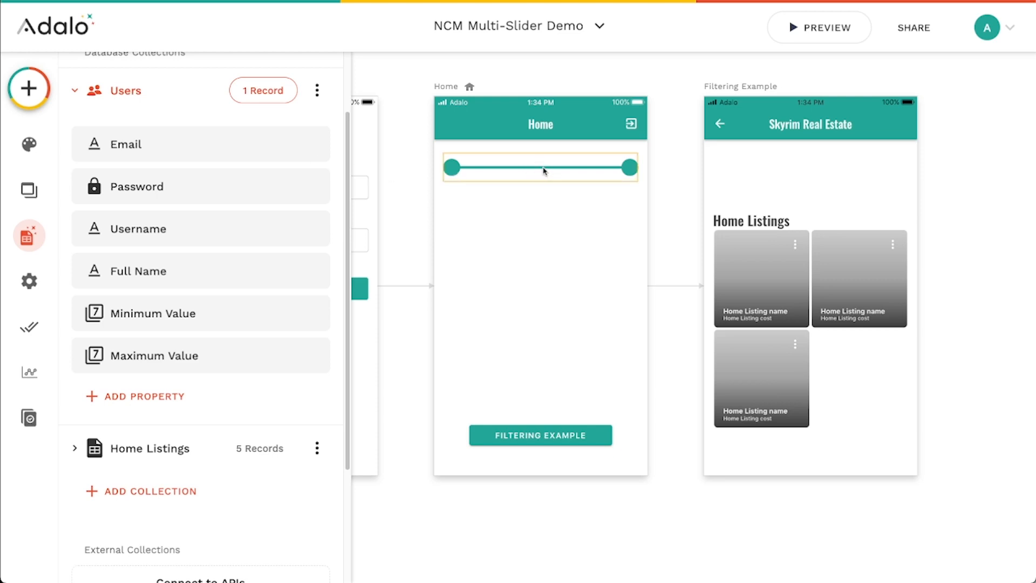
mouse_move(543, 171)
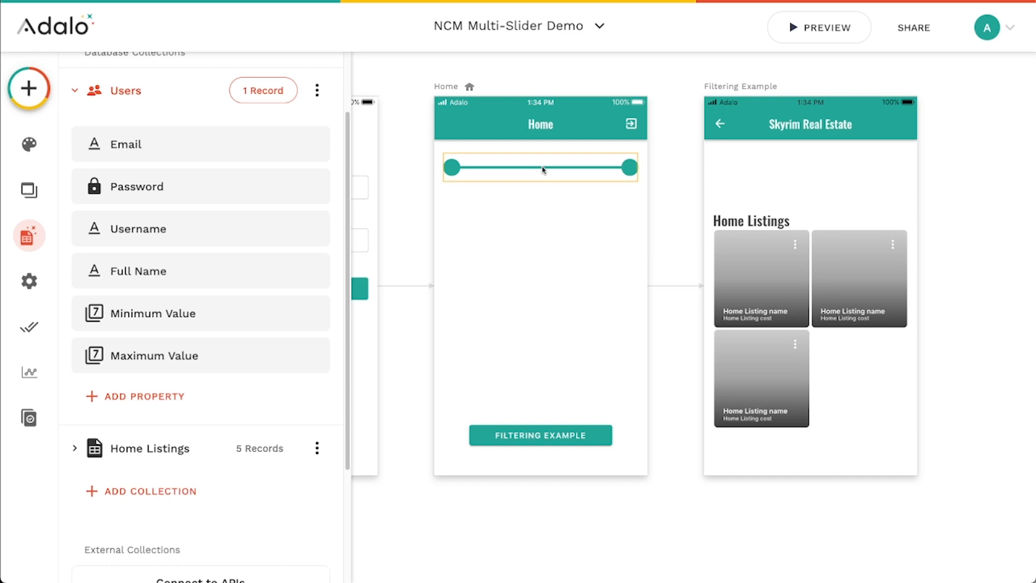
Save the slider's first value to the Logged In User's Minimum Value and show its 0–100, increment 1 range settings
left_click(539, 166)
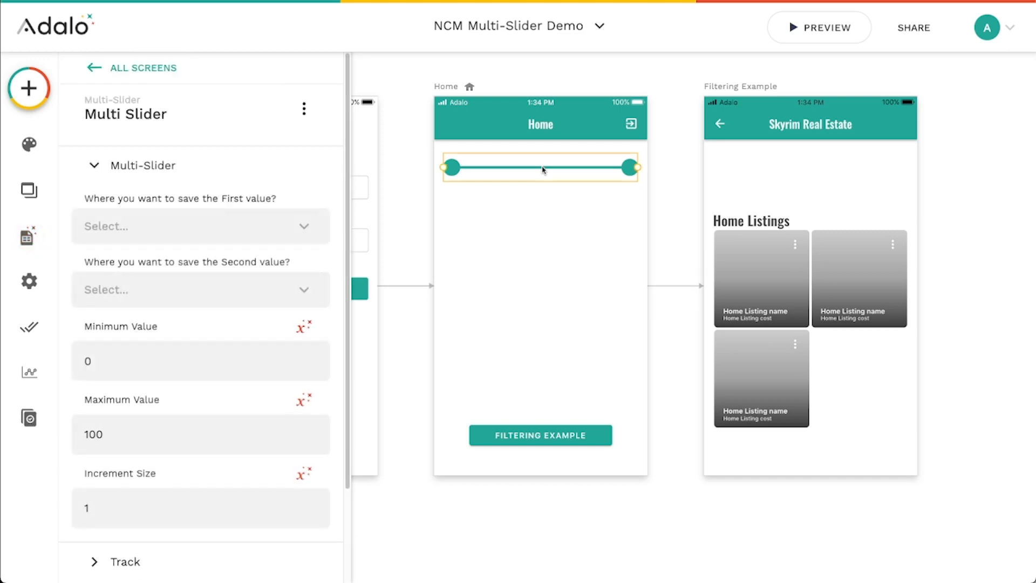
left_click(201, 226)
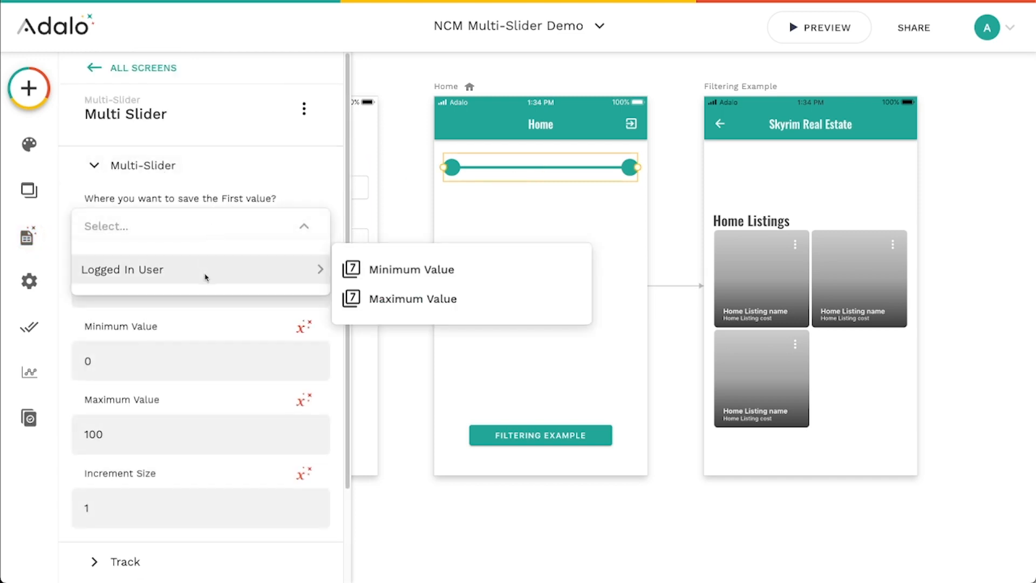
left_click(414, 271)
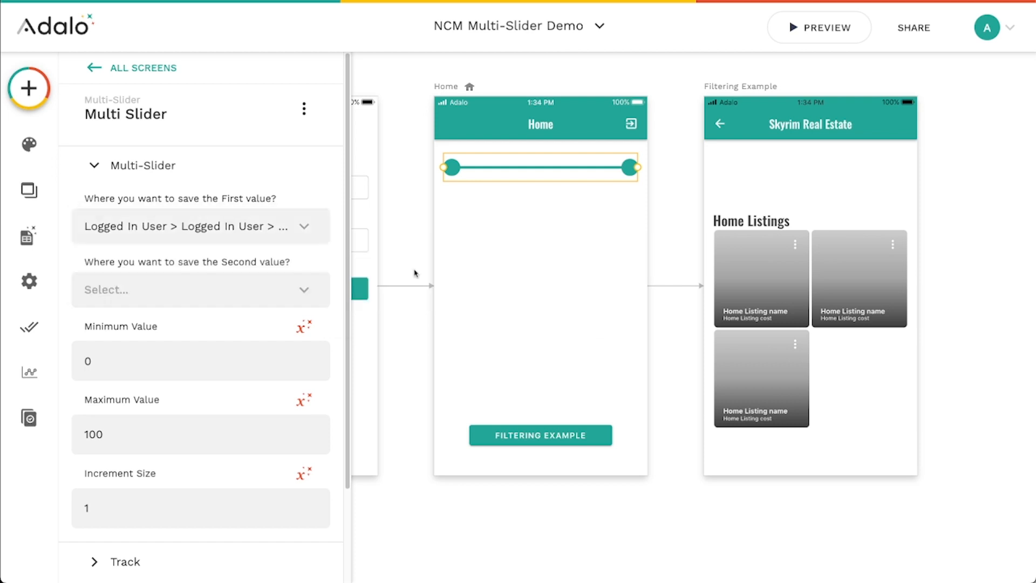
mouse_move(461, 163)
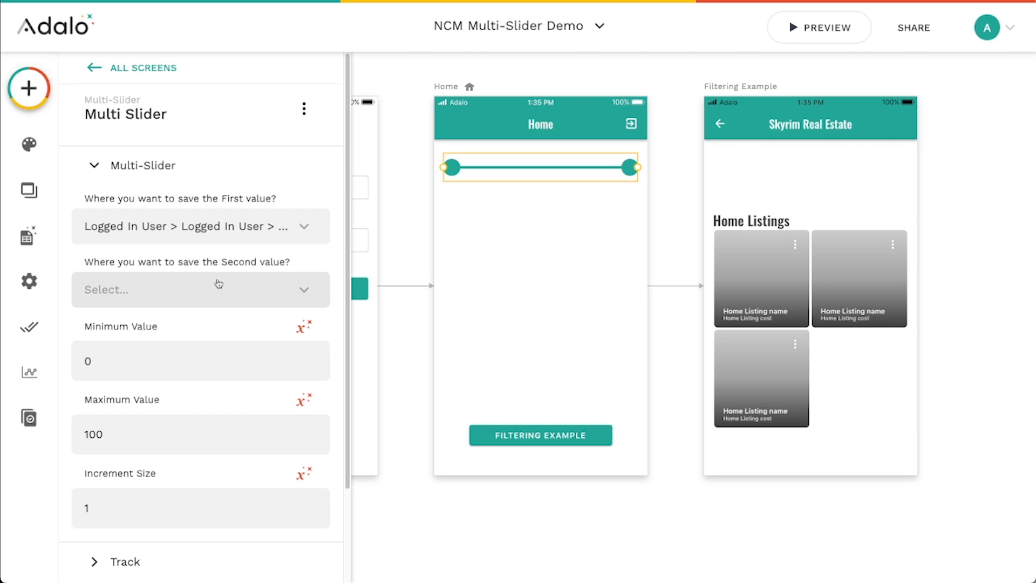
left_click(201, 289)
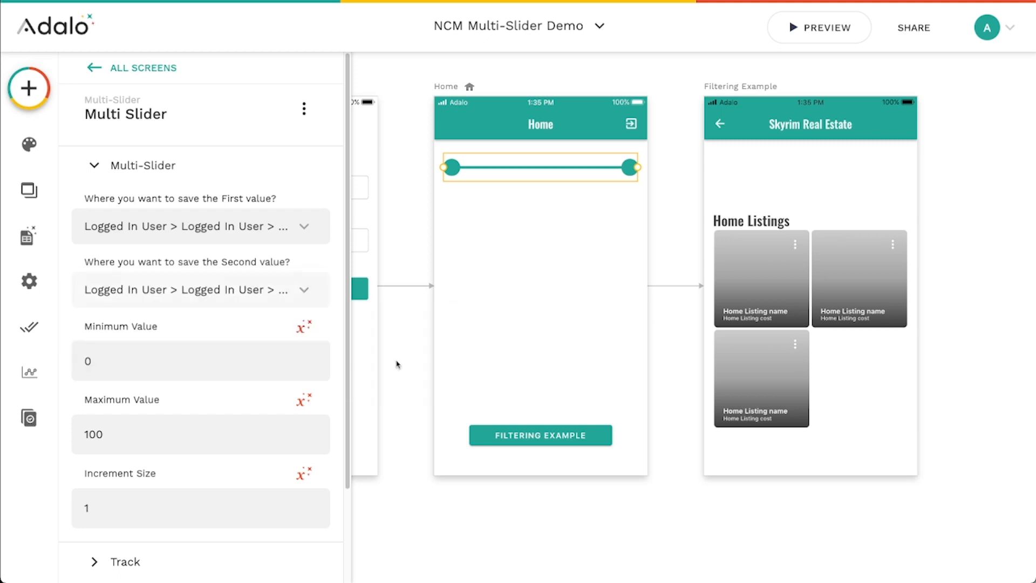
scroll("down", 3)
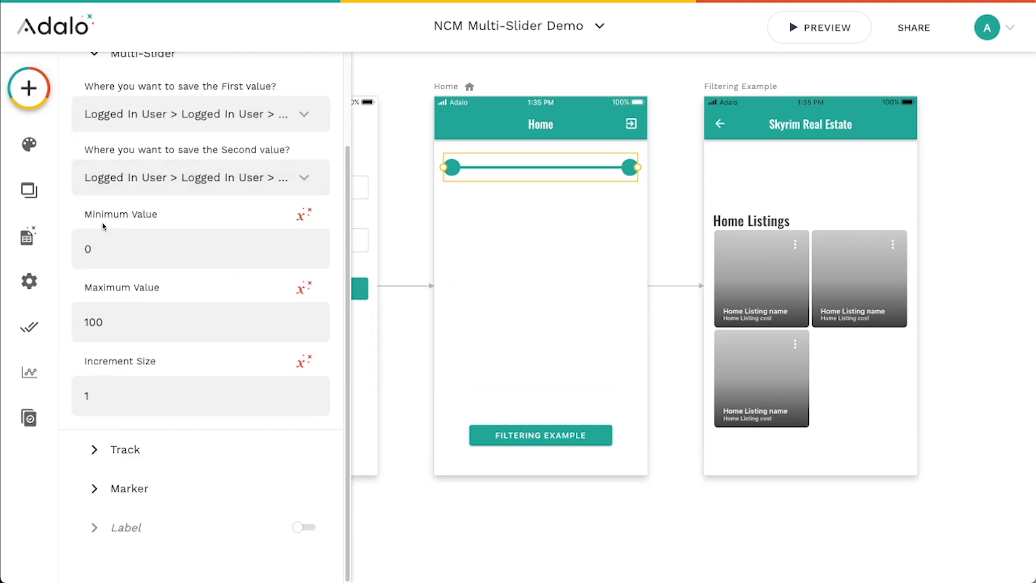
Set the slider's maximum value to 50 and edit its increment size
left_click(201, 249)
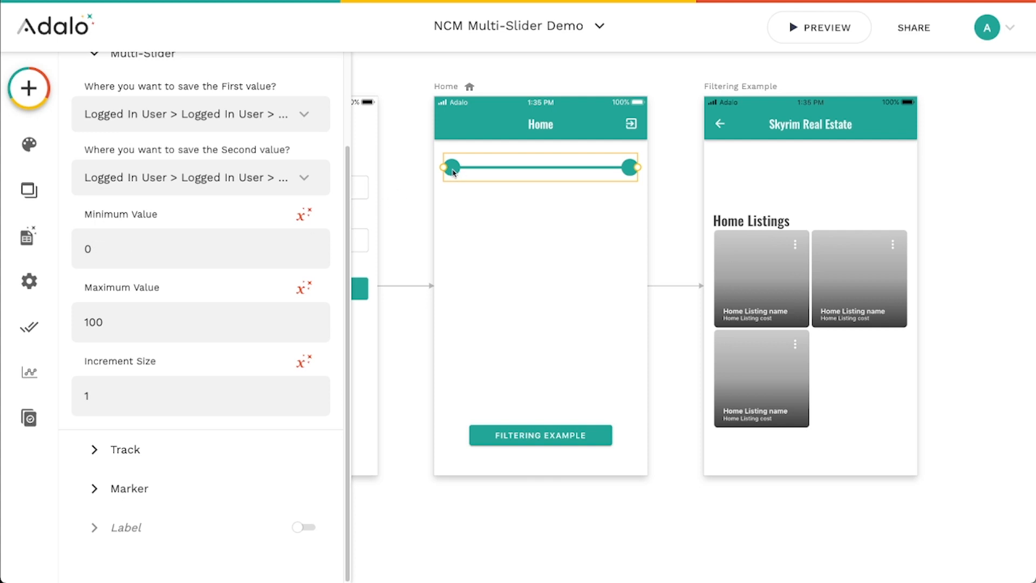
mouse_move(428, 191)
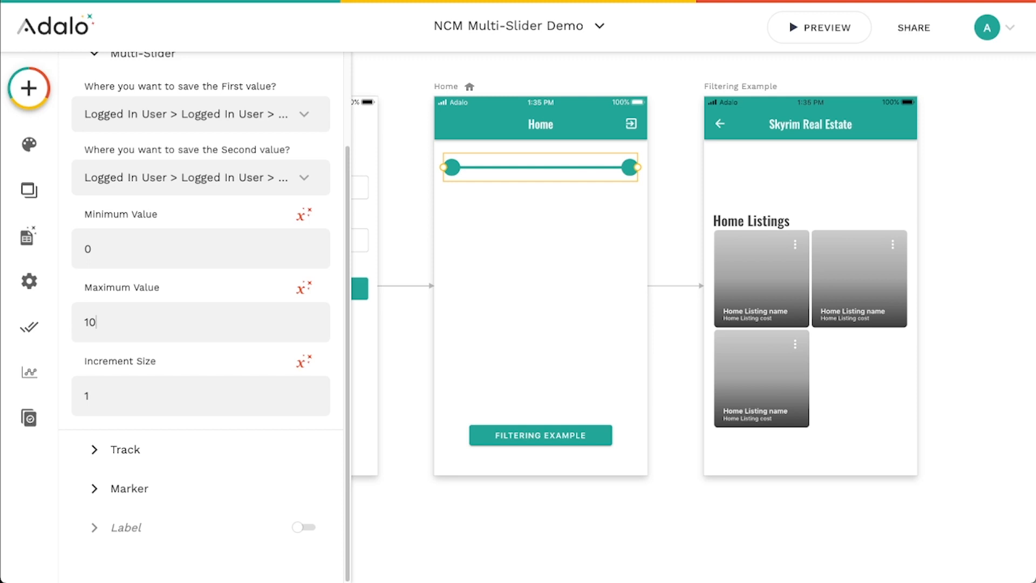
type("50")
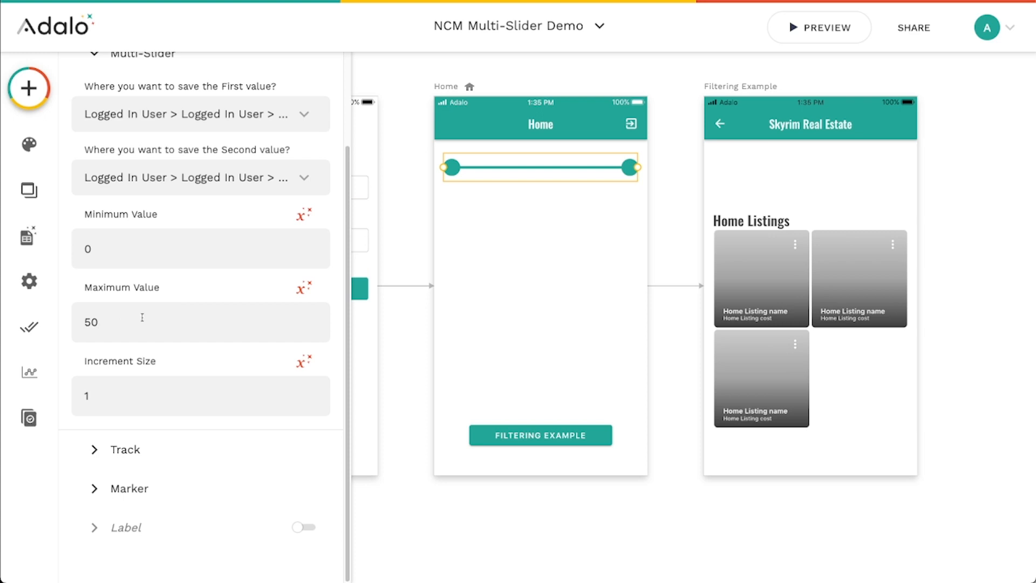
mouse_move(243, 91)
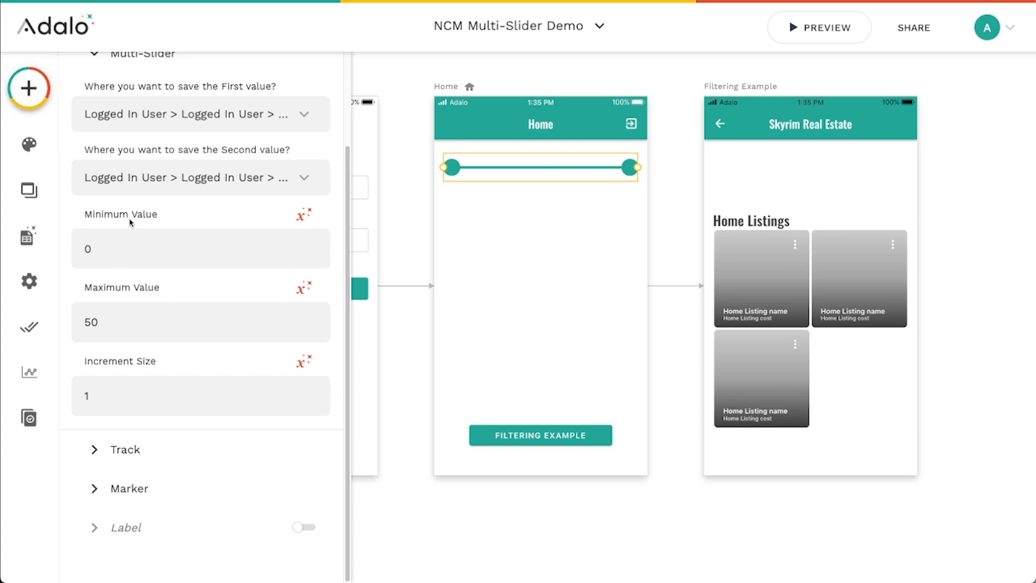
mouse_move(137, 308)
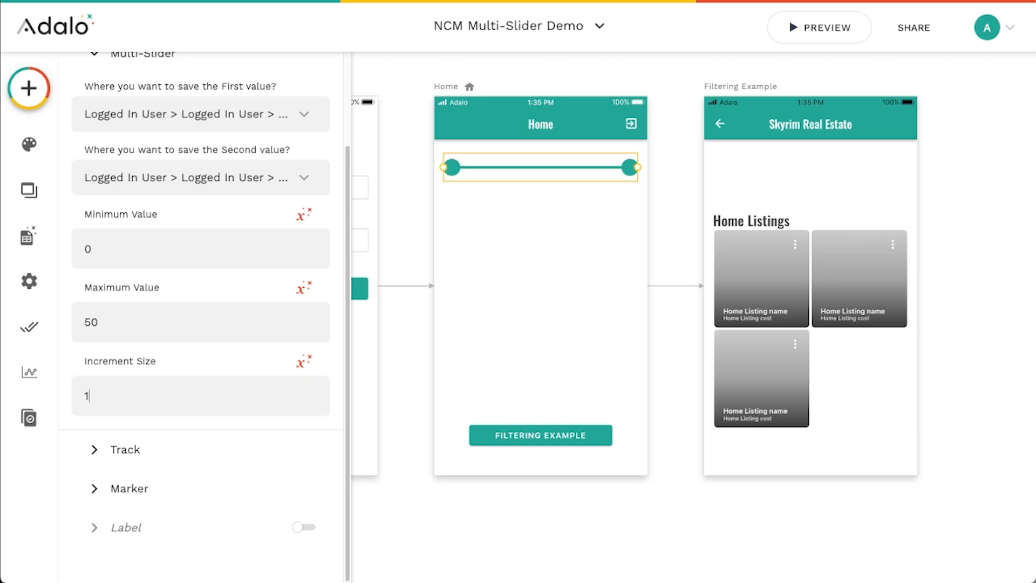
type("0")
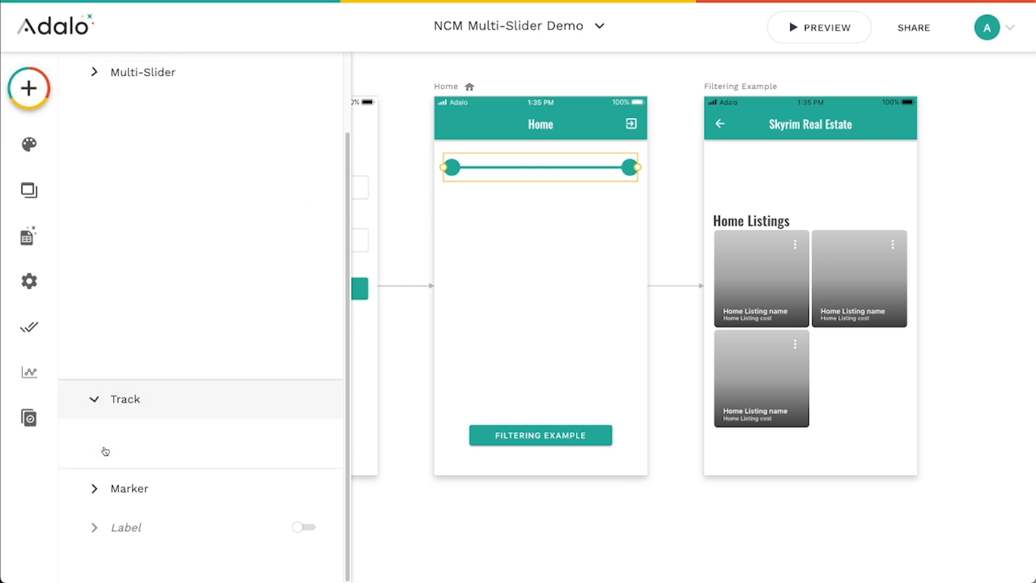
Thicken the slider track to height 7 and adjust its corner rounding
left_click(124, 398)
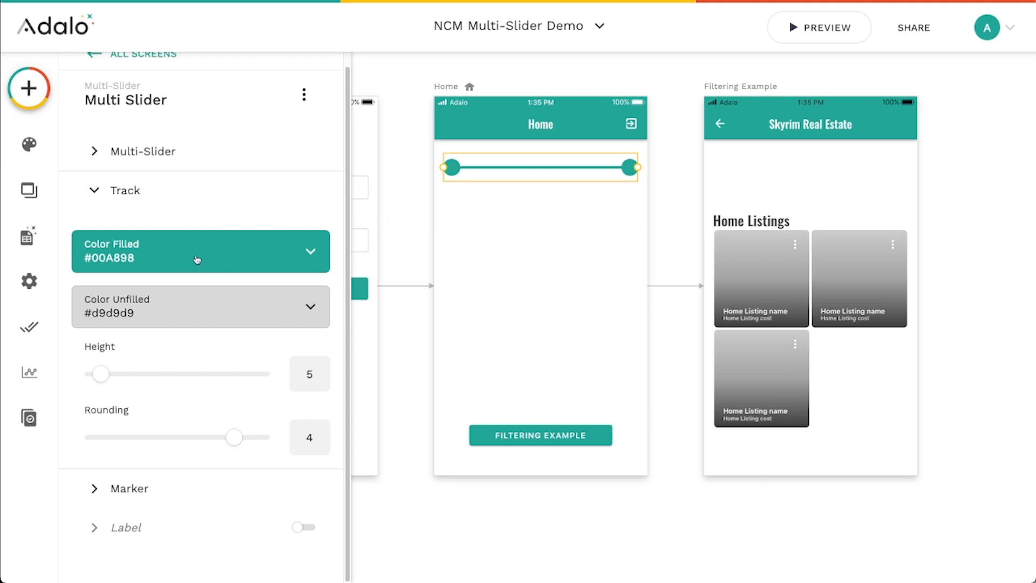
mouse_move(164, 372)
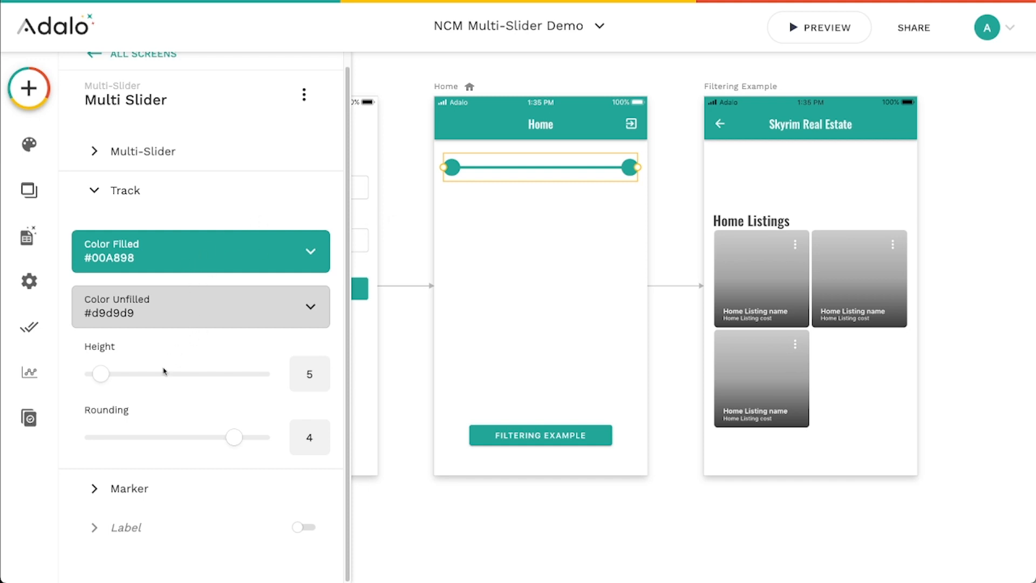
left_click_drag(101, 373, 122, 374)
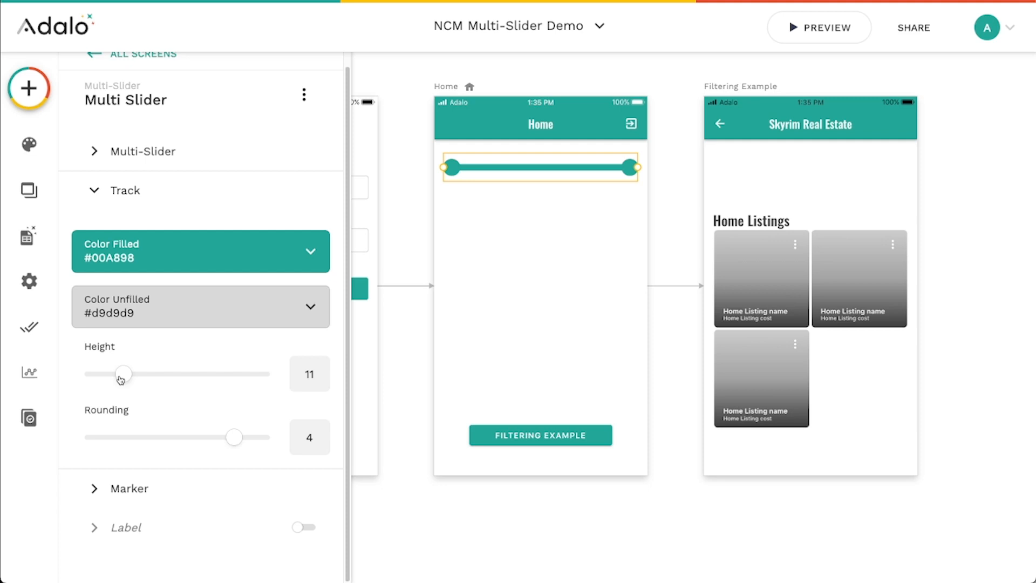
left_click_drag(122, 373, 108, 374)
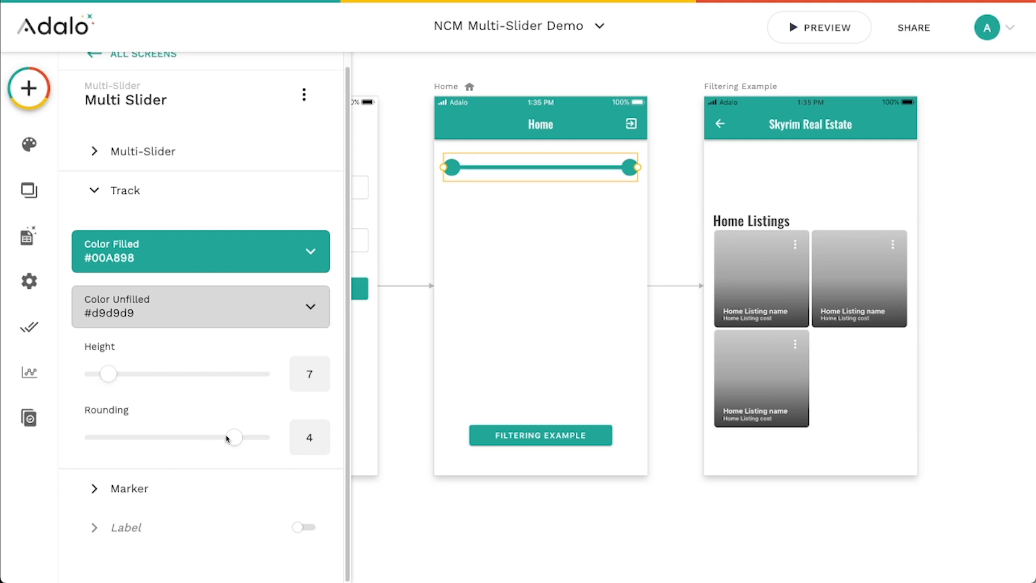
left_click_drag(234, 437, 199, 438)
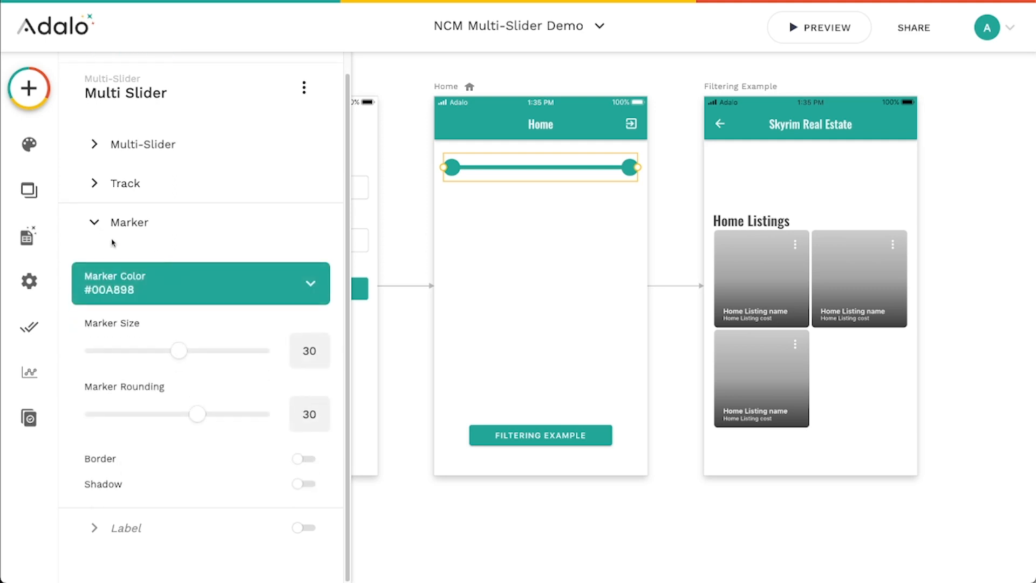
mouse_move(178, 351)
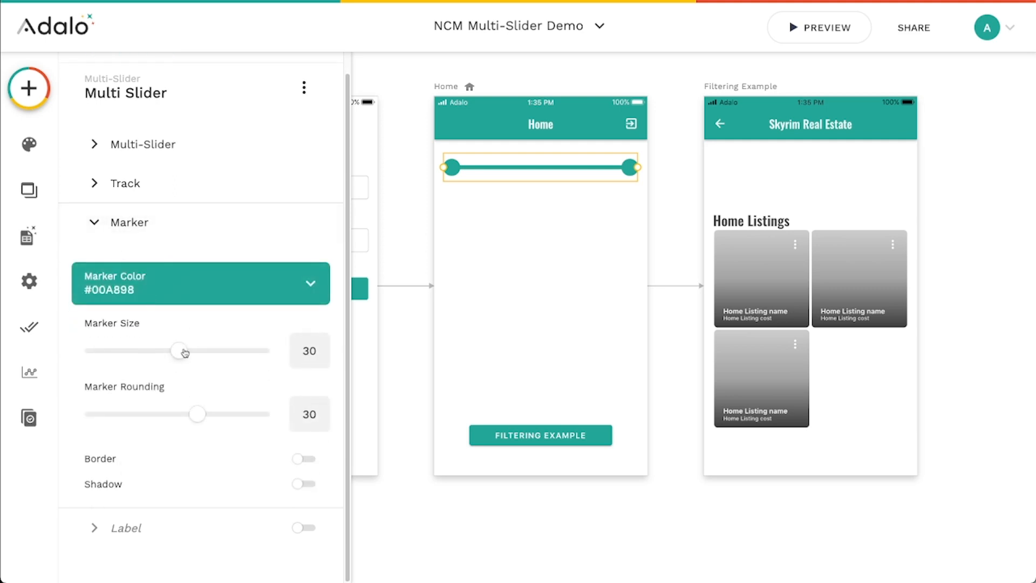
Set the slider markers to size 27 and rounding 32
left_click_drag(180, 351, 164, 351)
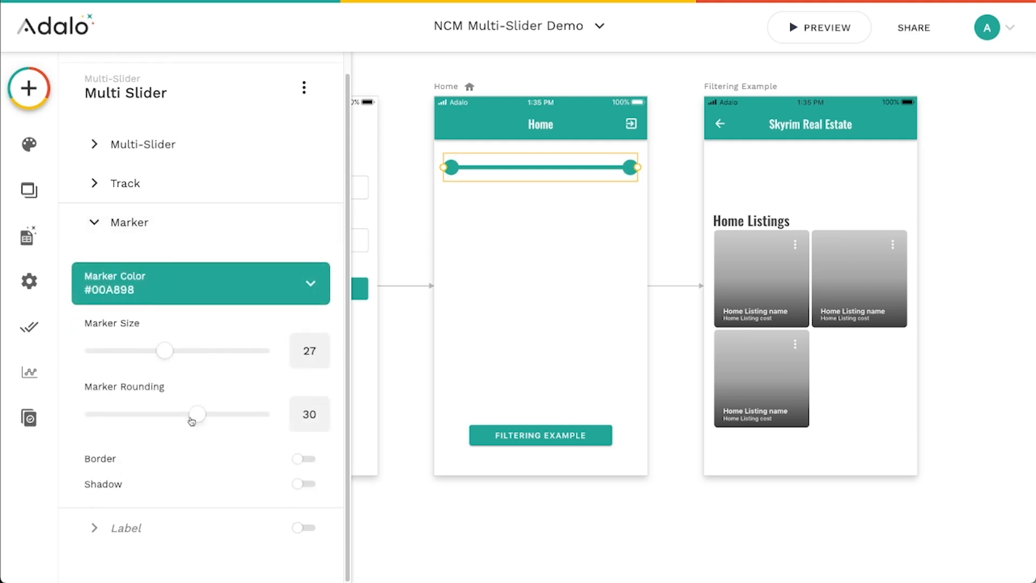
left_click_drag(197, 414, 204, 413)
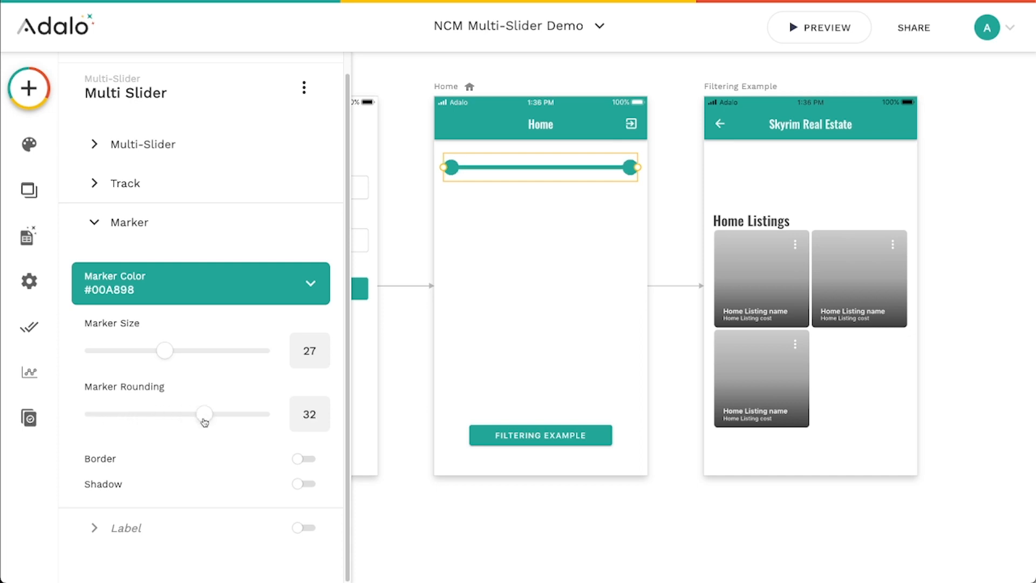
mouse_move(308, 473)
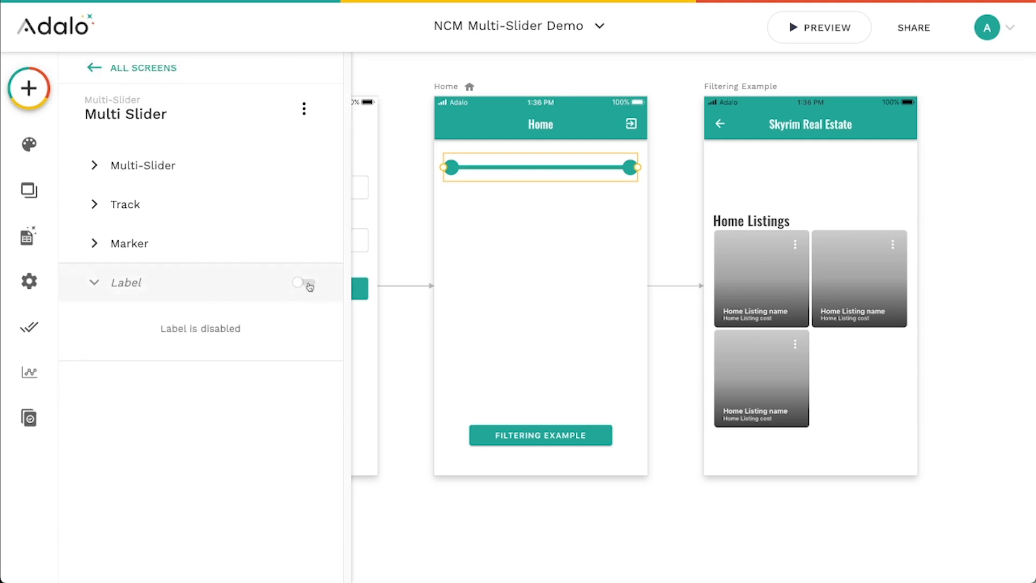
Enable the slider's value labels and raise their rounding to 50
left_click(305, 282)
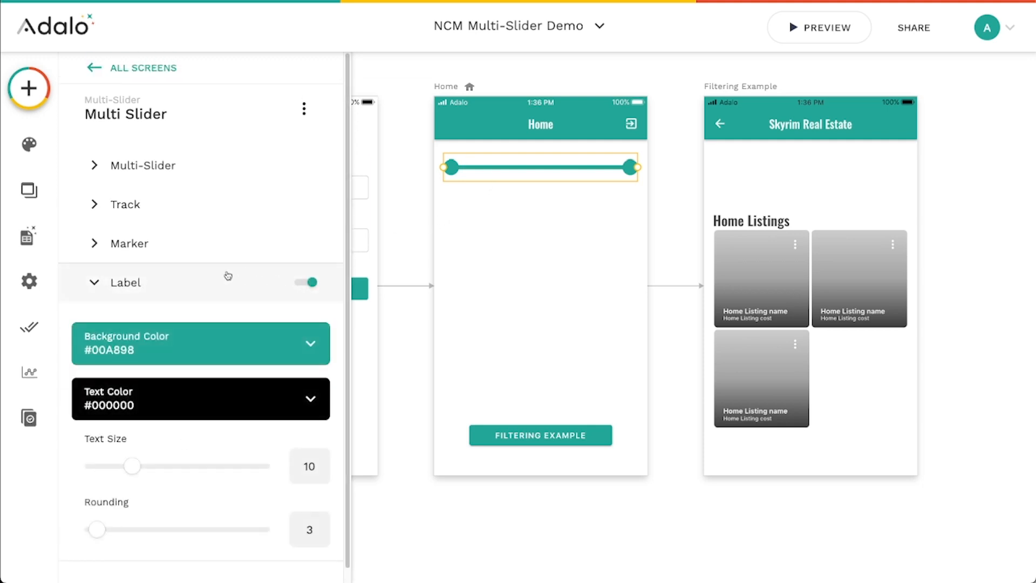
scroll("down", 3)
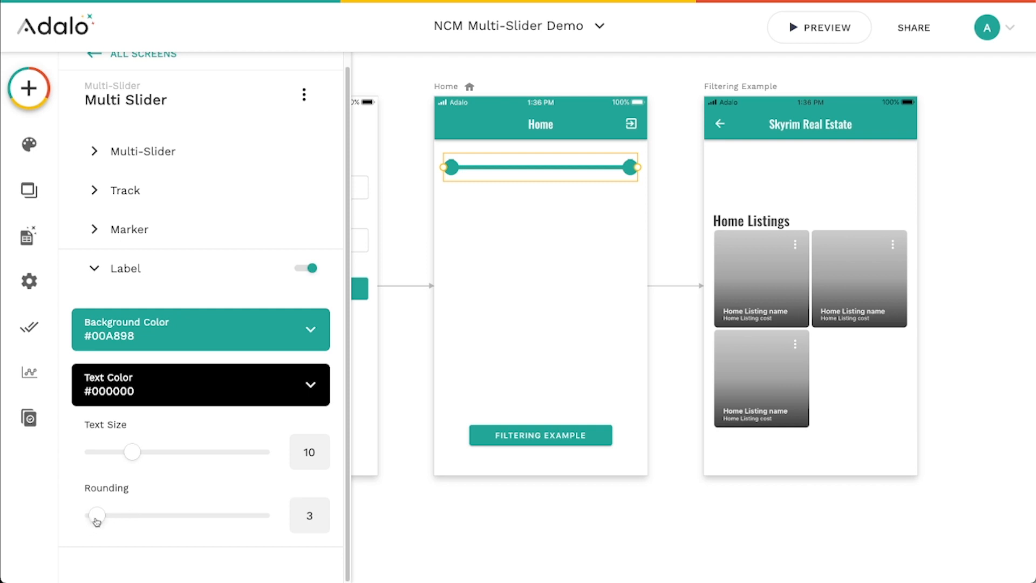
left_click_drag(96, 515, 271, 515)
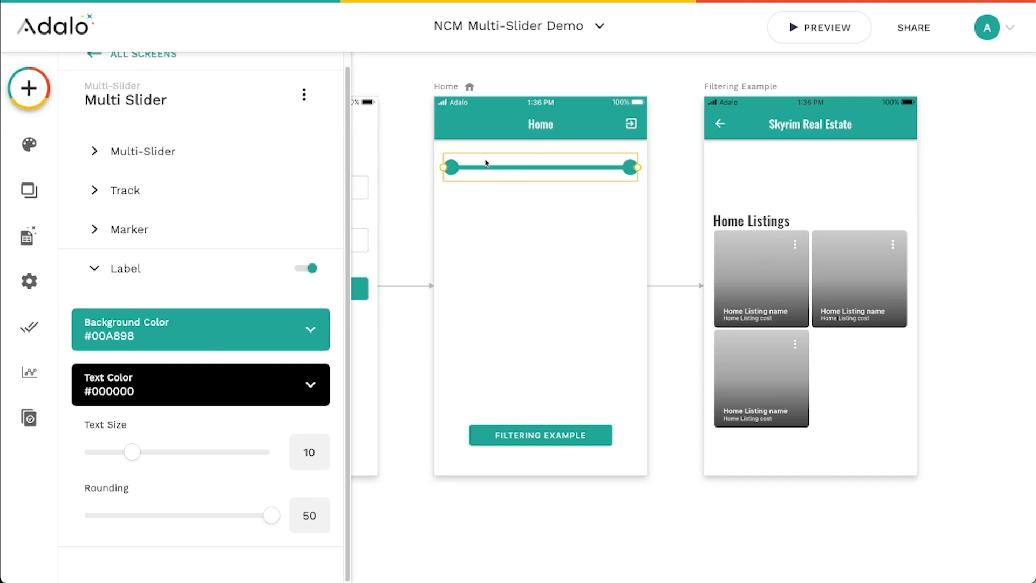
mouse_move(492, 148)
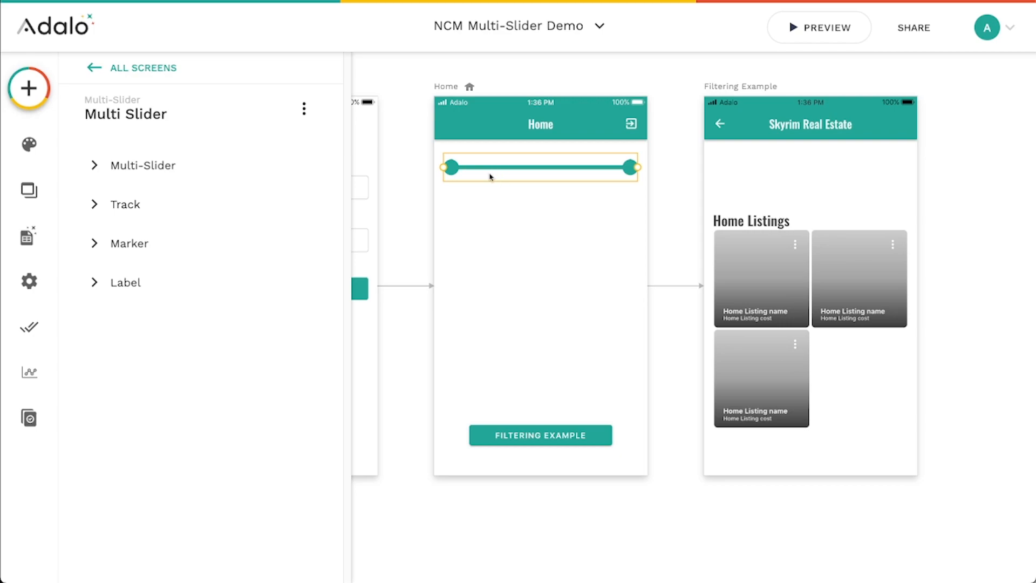
Preview the app and drag the lower slider handle through 20, 40 and 10 to test the range
left_click(819, 27)
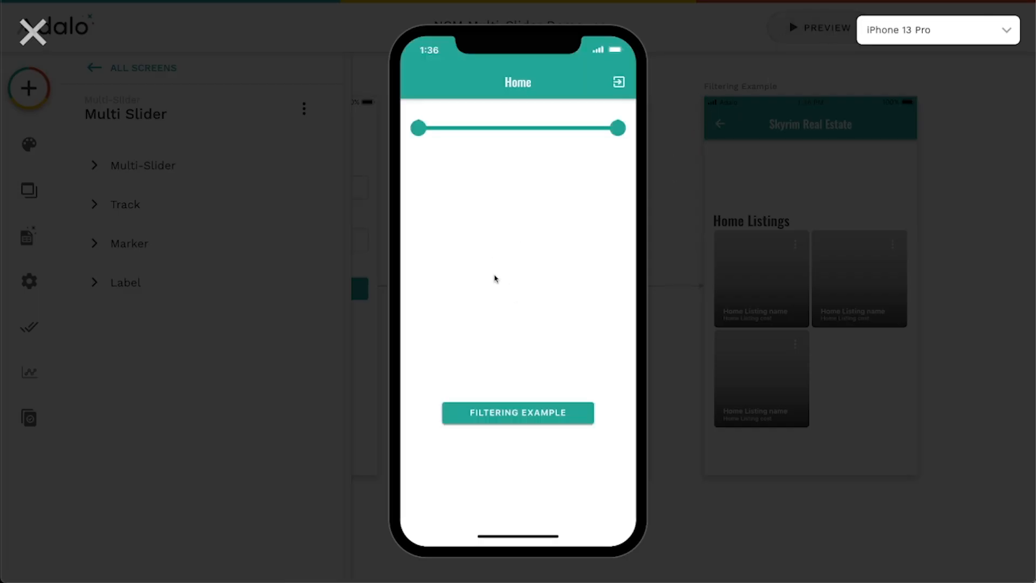
mouse_move(448, 136)
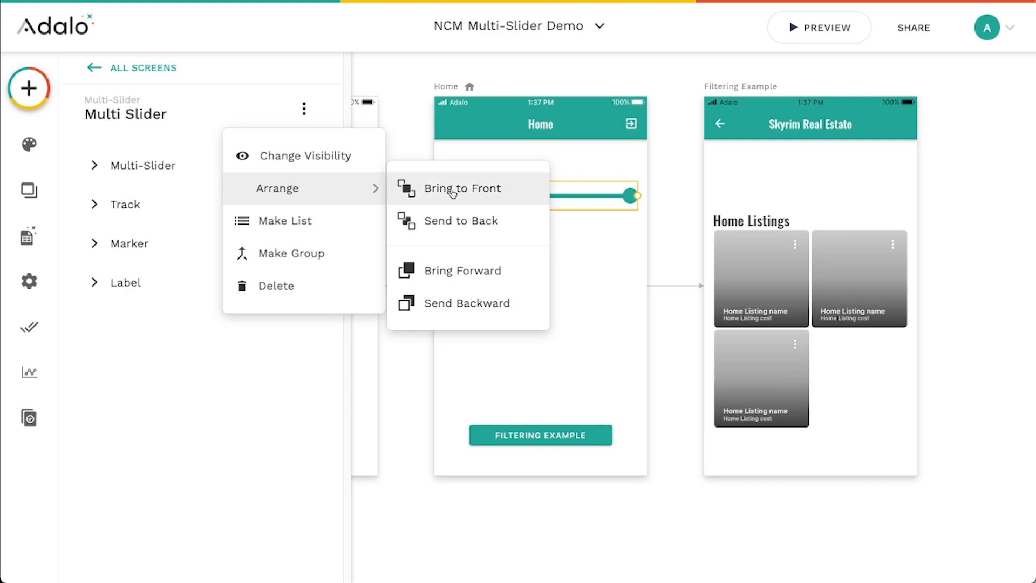
left_click(819, 27)
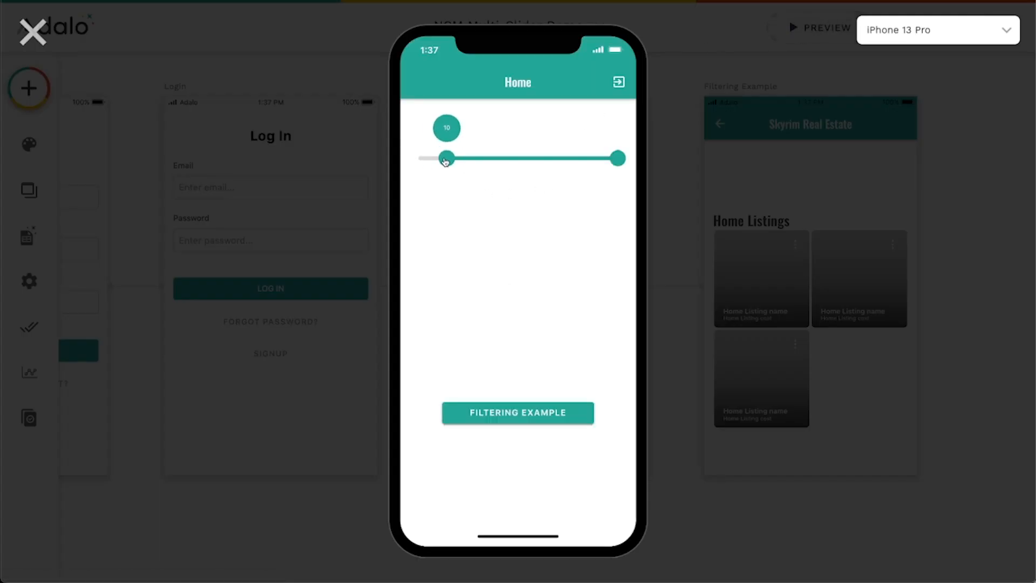
left_click_drag(444, 158, 489, 158)
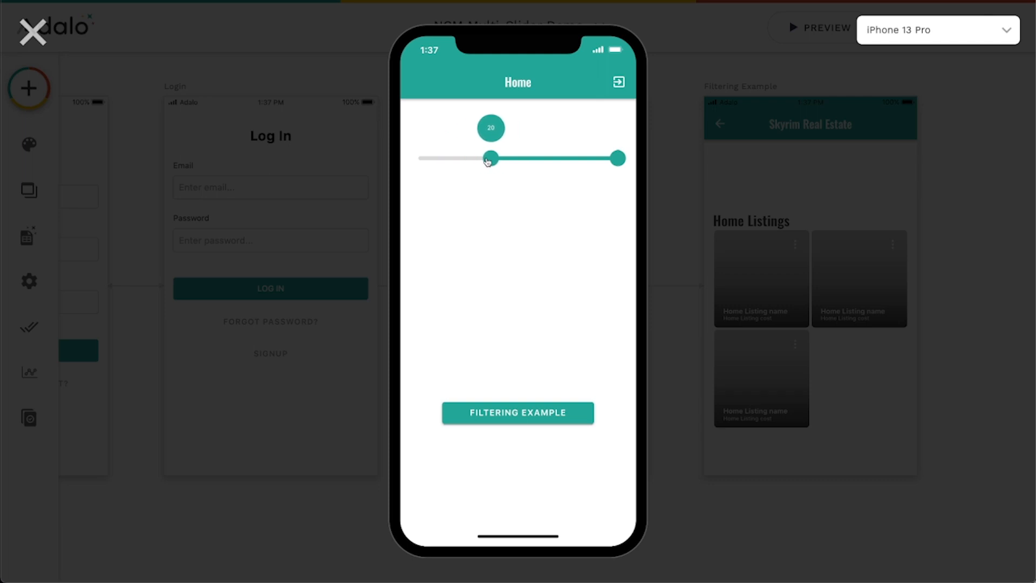
left_click_drag(490, 157, 508, 158)
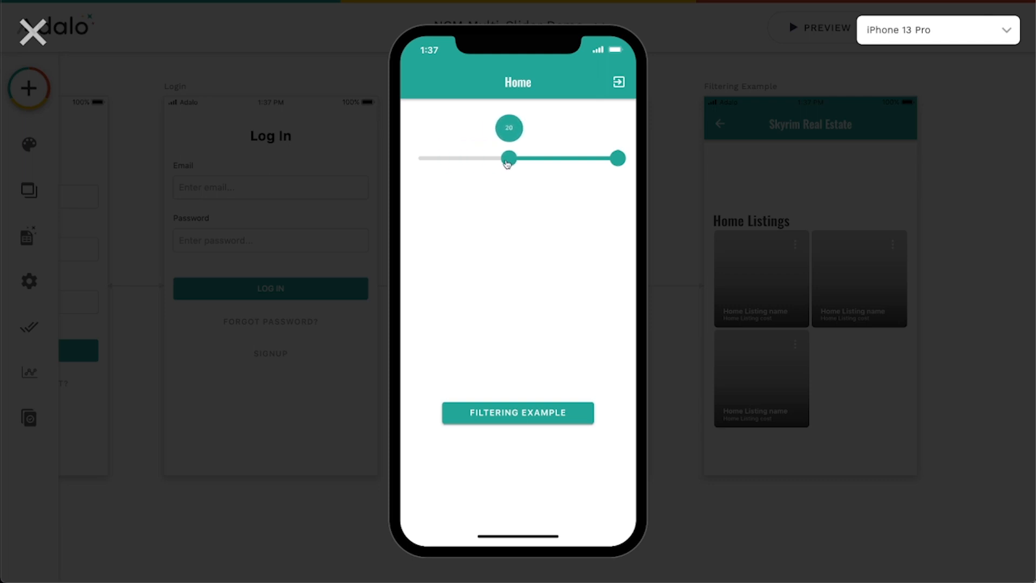
left_click_drag(507, 158, 584, 158)
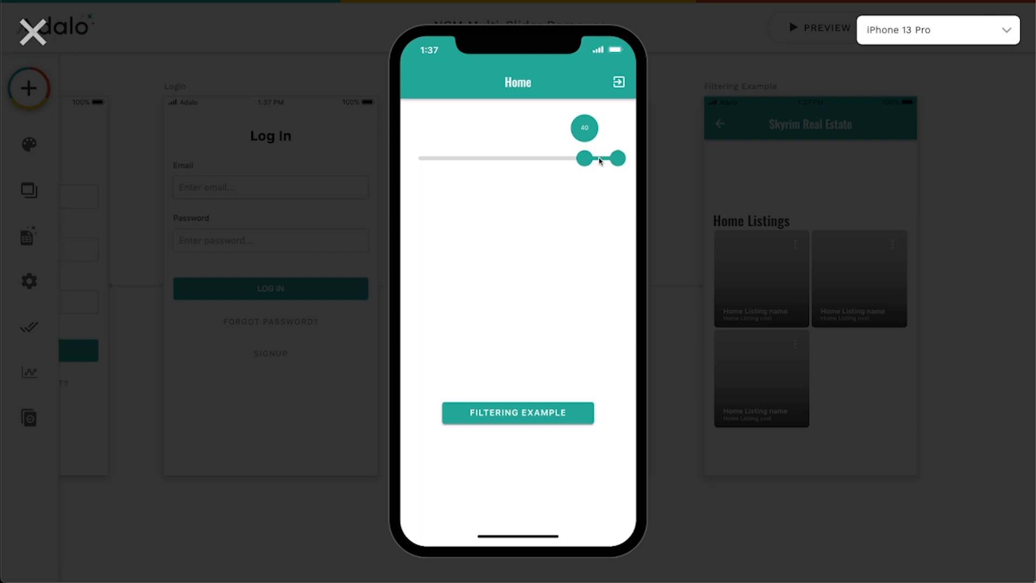
left_click_drag(584, 158, 453, 158)
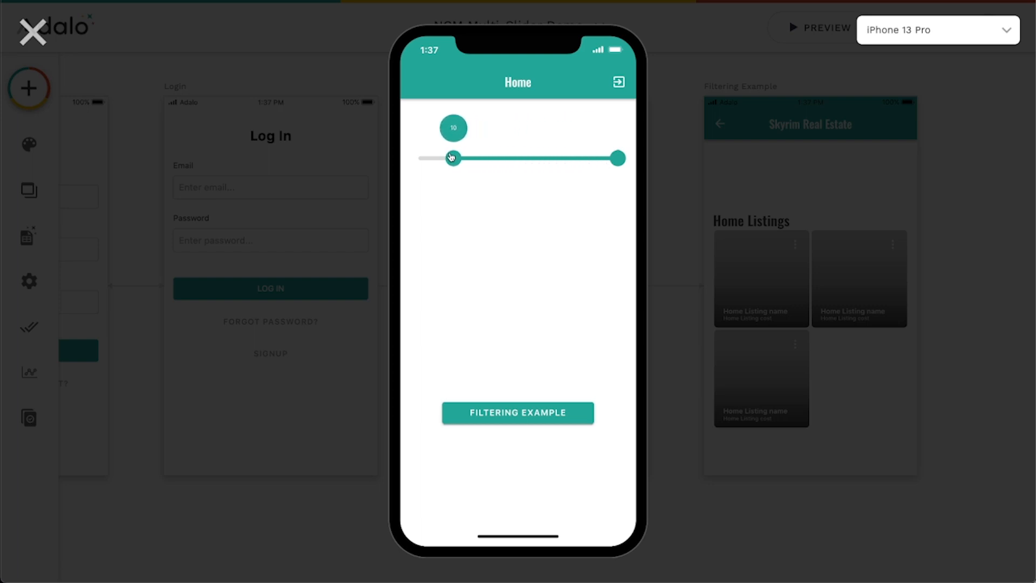
left_click_drag(454, 158, 494, 158)
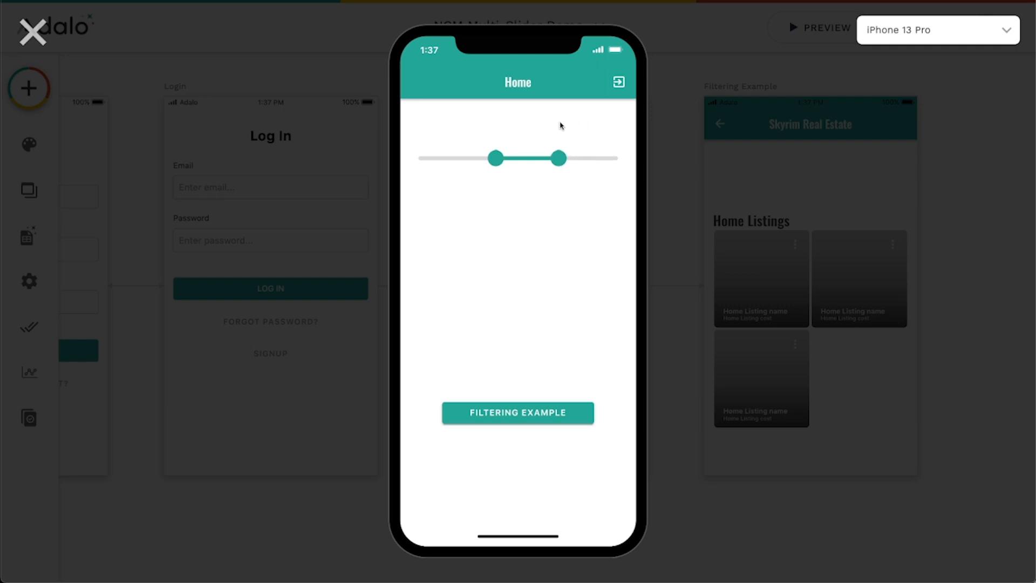
mouse_move(413, 125)
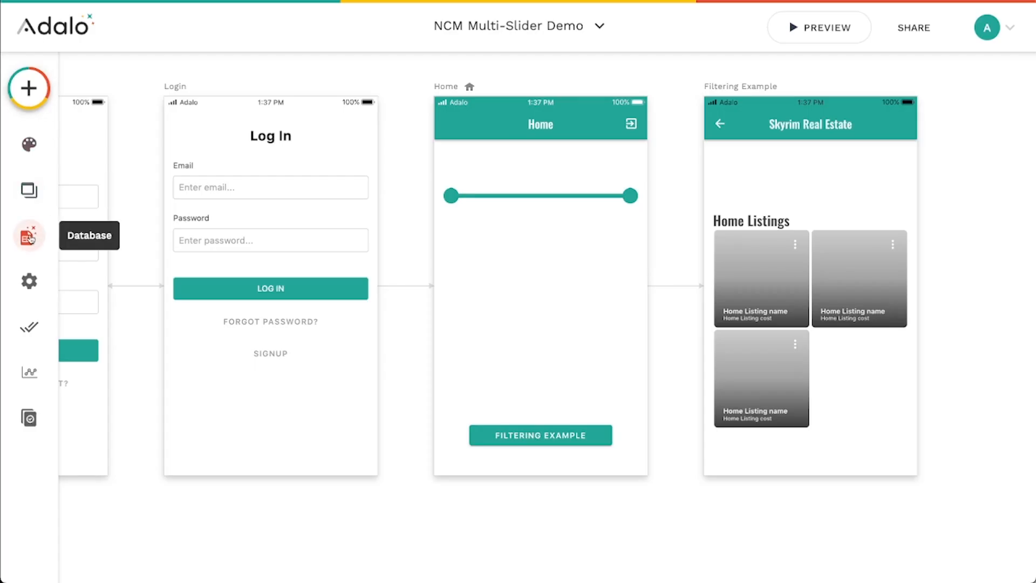
left_click(28, 236)
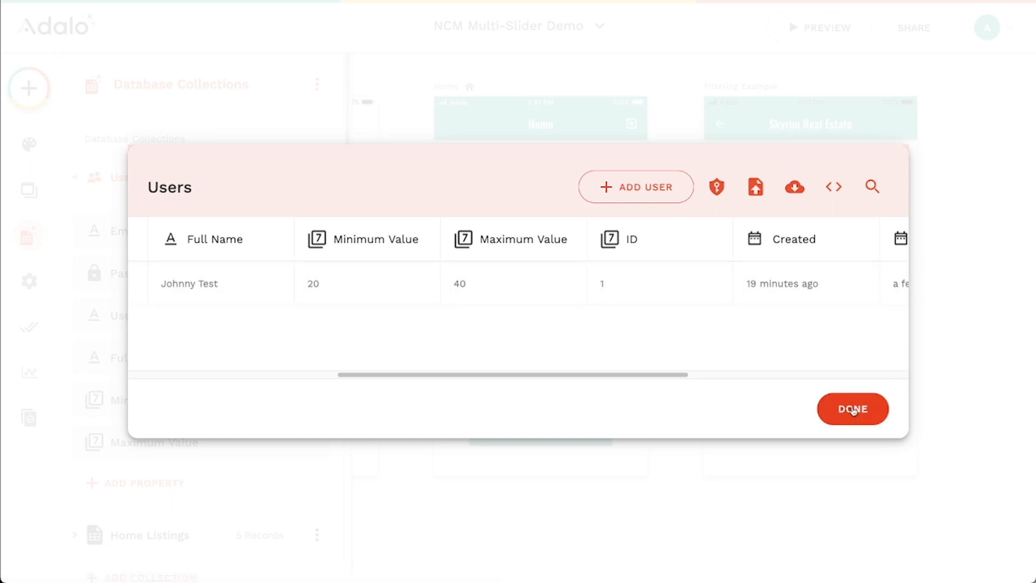
left_click(853, 408)
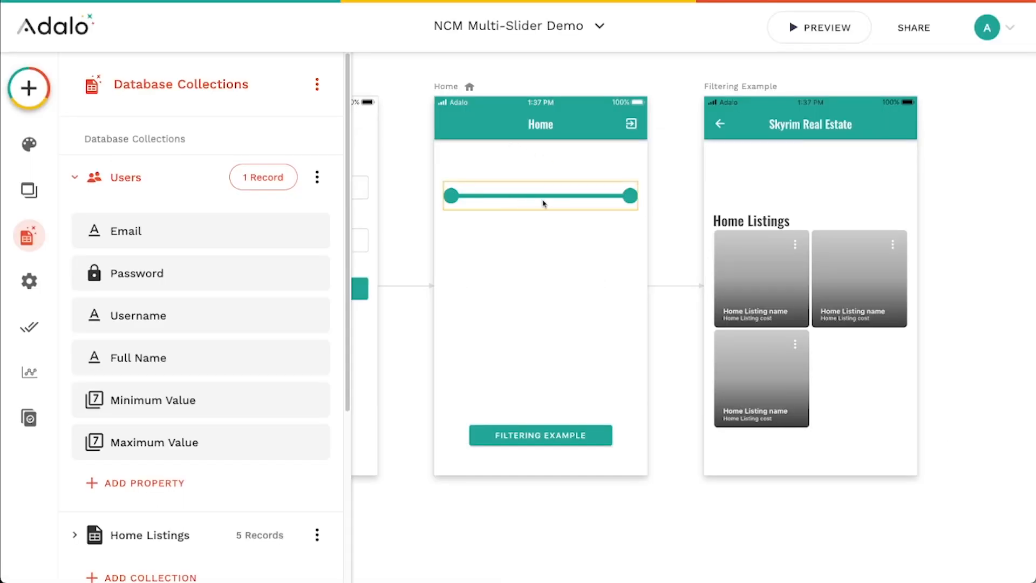
mouse_move(537, 196)
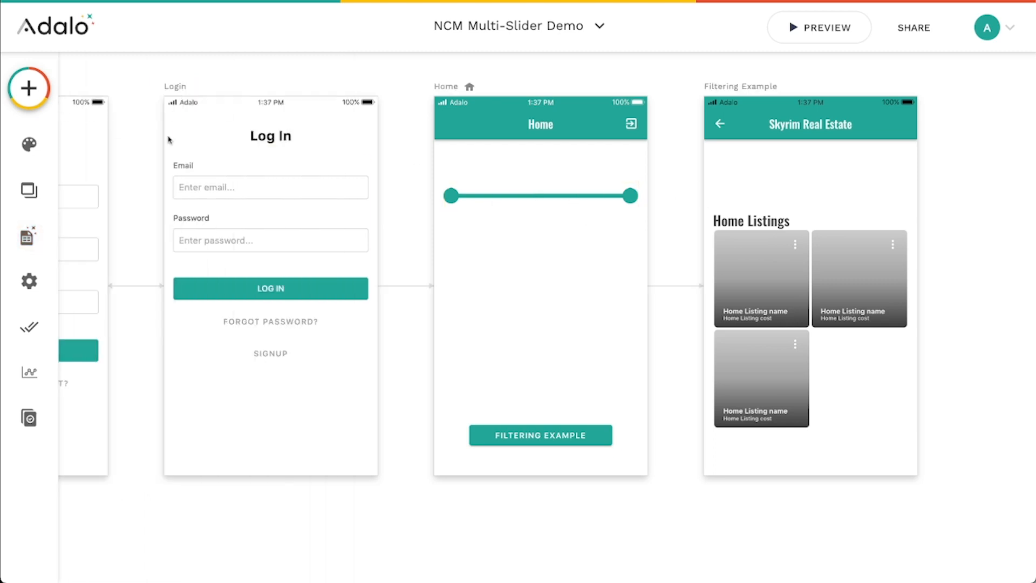
Select Multi Slider 2 on Filtering Example, clear its minimum value, and show the database collections
left_click(539, 195)
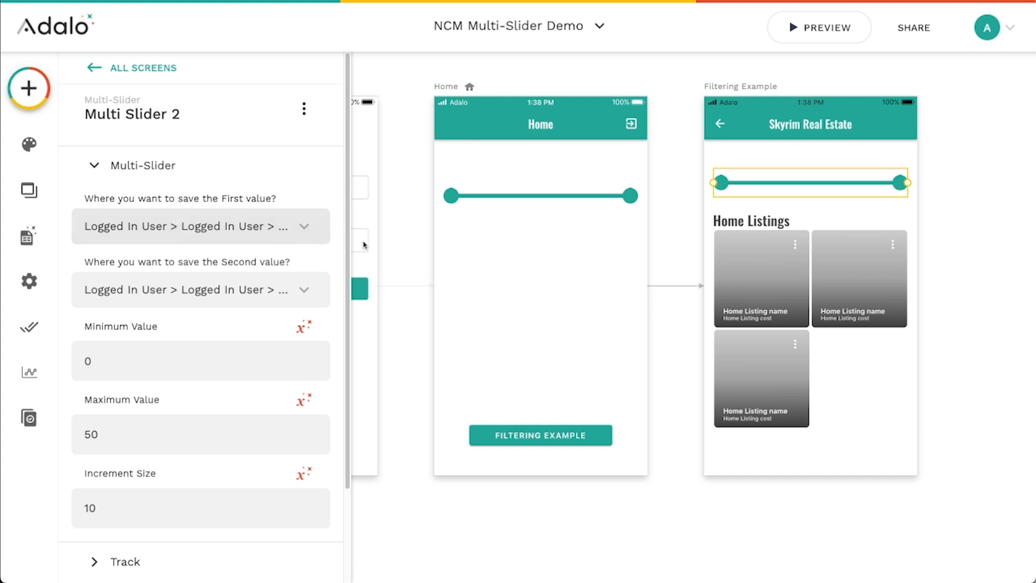
scroll("down", 3)
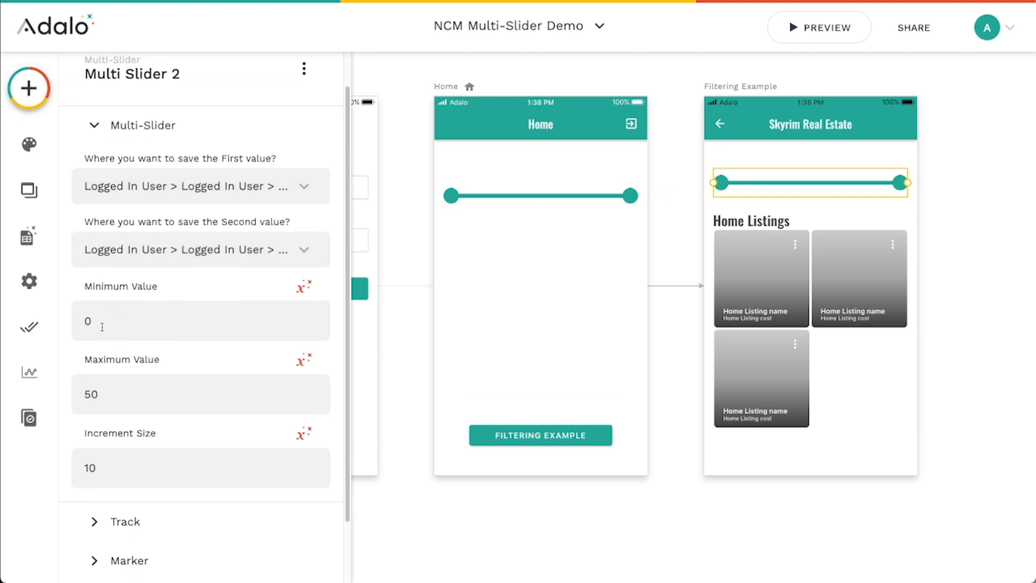
left_click(200, 321)
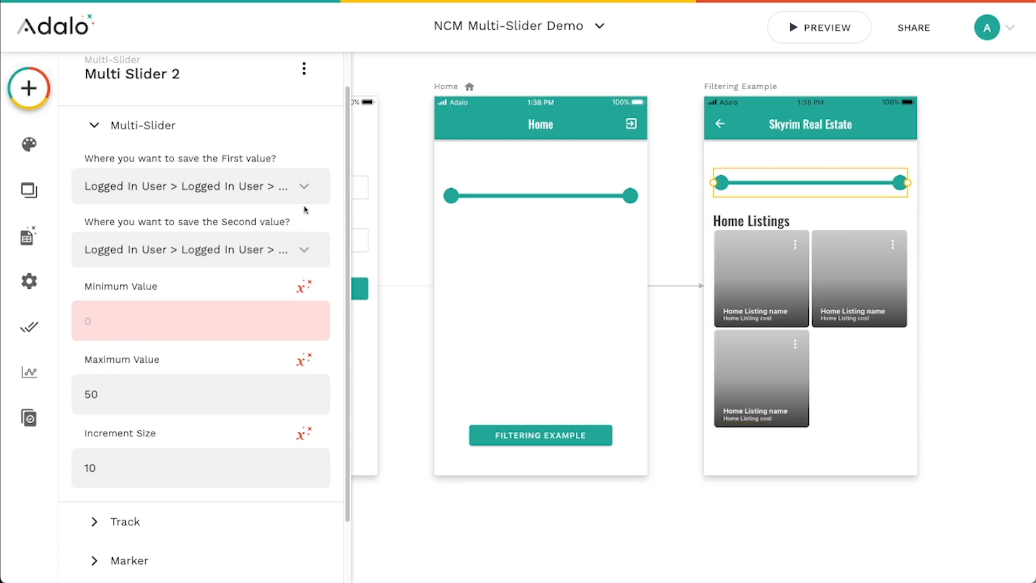
left_click(28, 237)
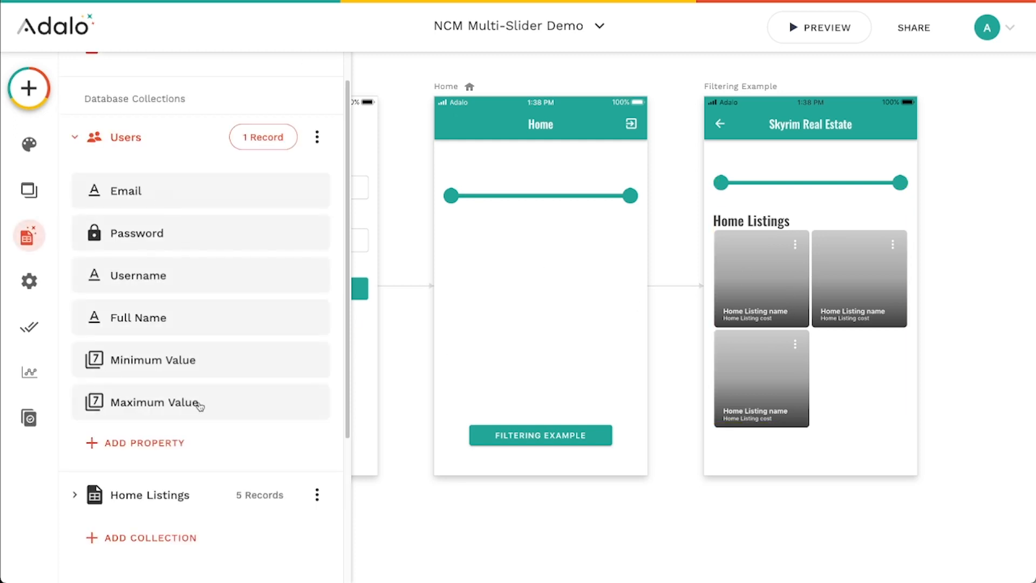
Review the Home Listings records costing 5,000–25,000, then reselect the Filtering Example slider
left_click(149, 496)
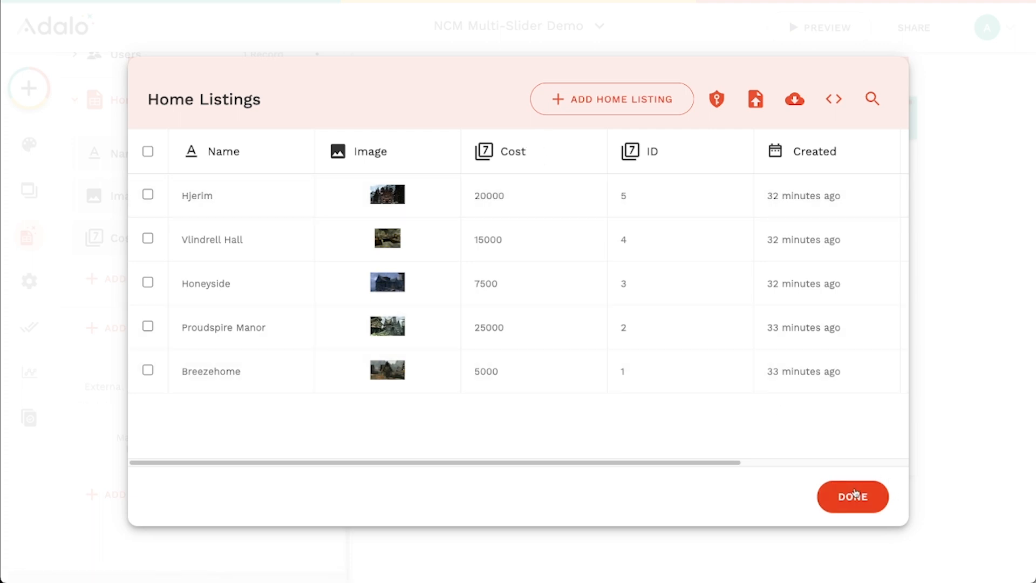
left_click(852, 497)
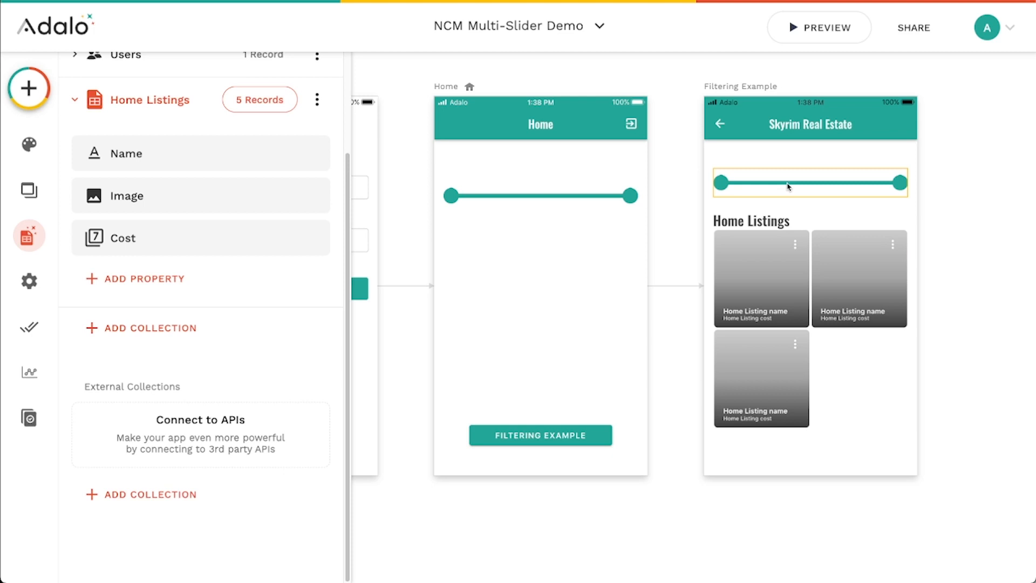
left_click(808, 183)
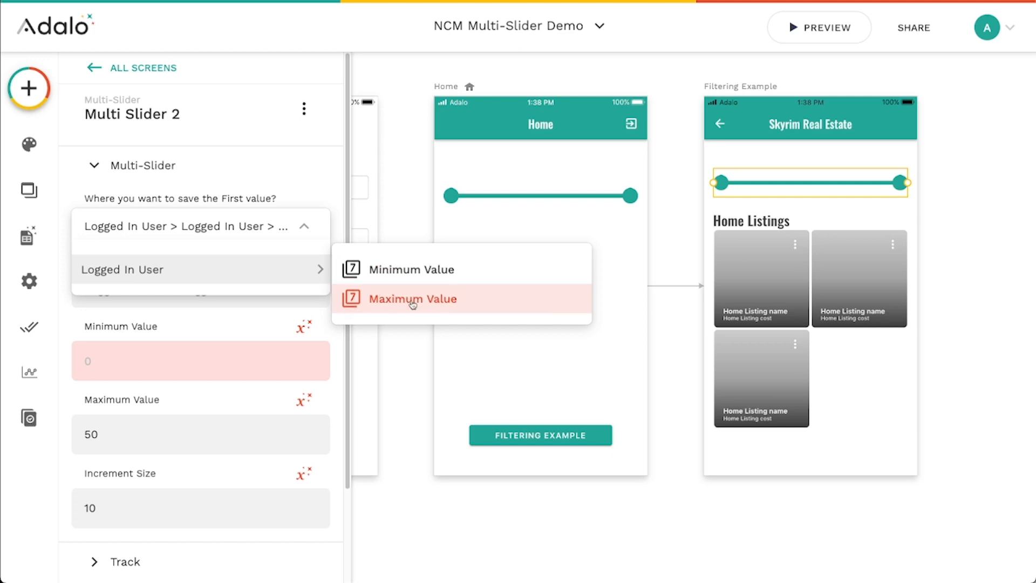
Bind the slider's Minimum and Maximum Values to the Home Listings' lowest and highest Cost
left_click(414, 299)
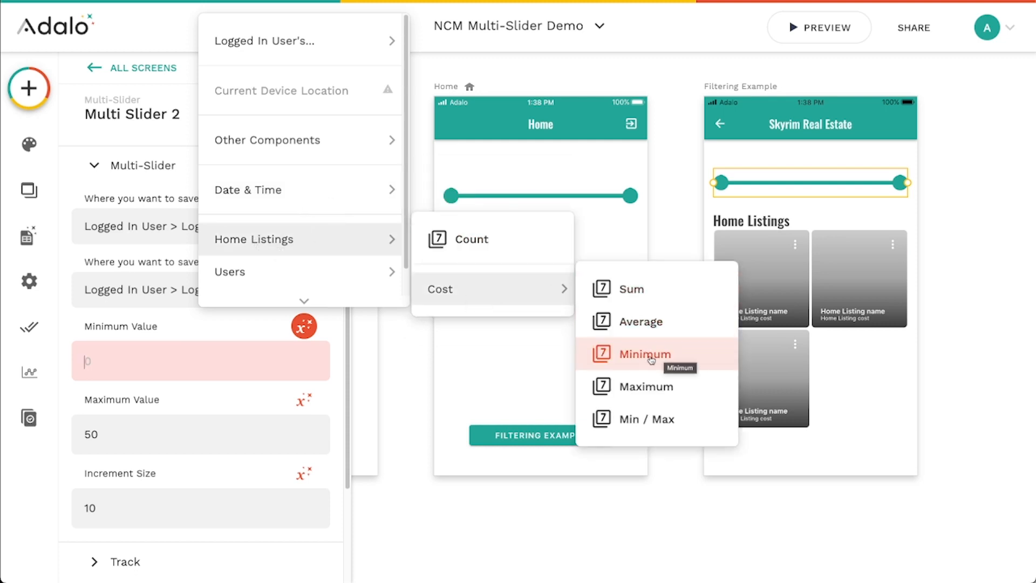
mouse_move(494, 289)
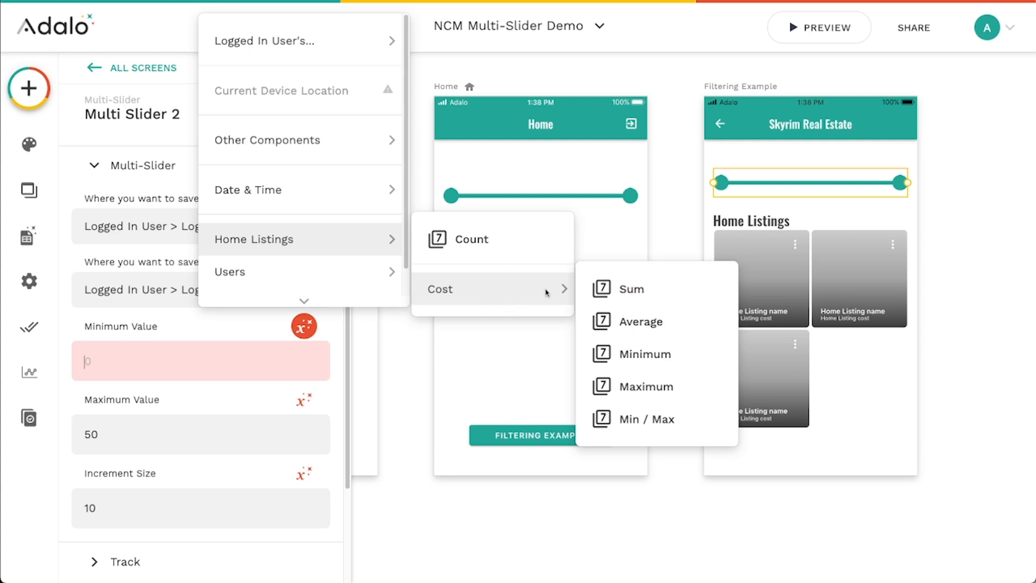
left_click(645, 354)
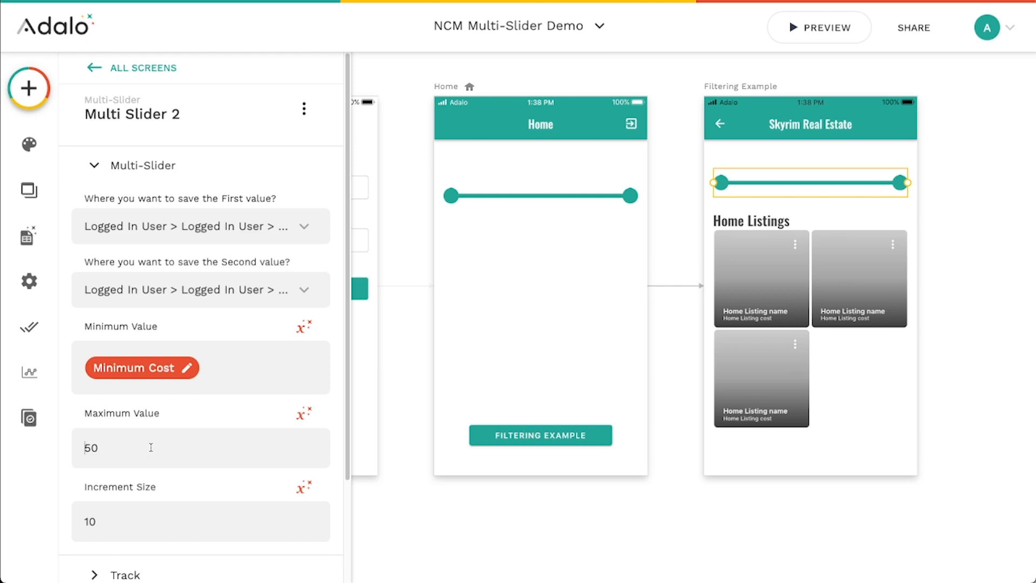
left_click(201, 447)
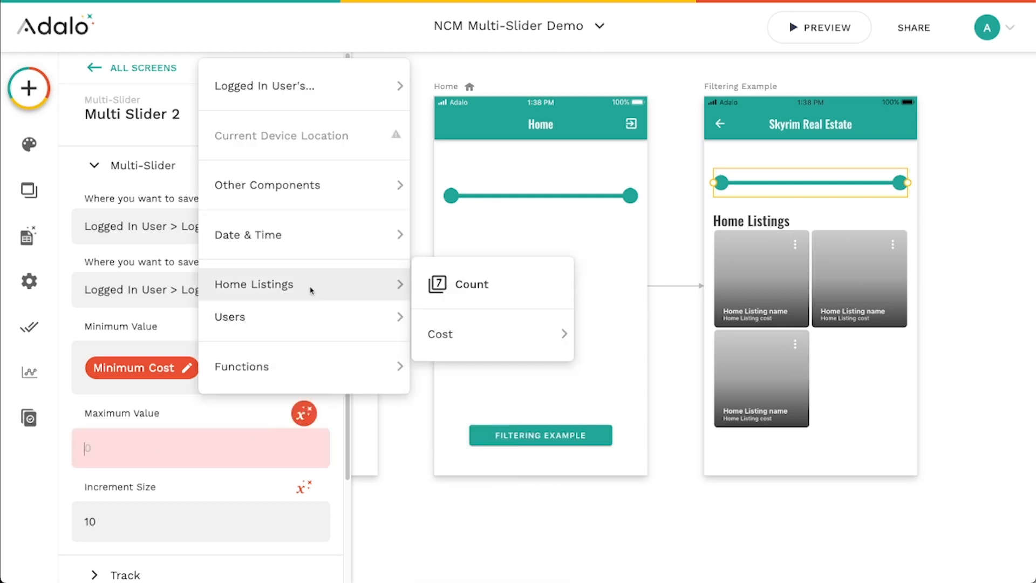
mouse_move(440, 334)
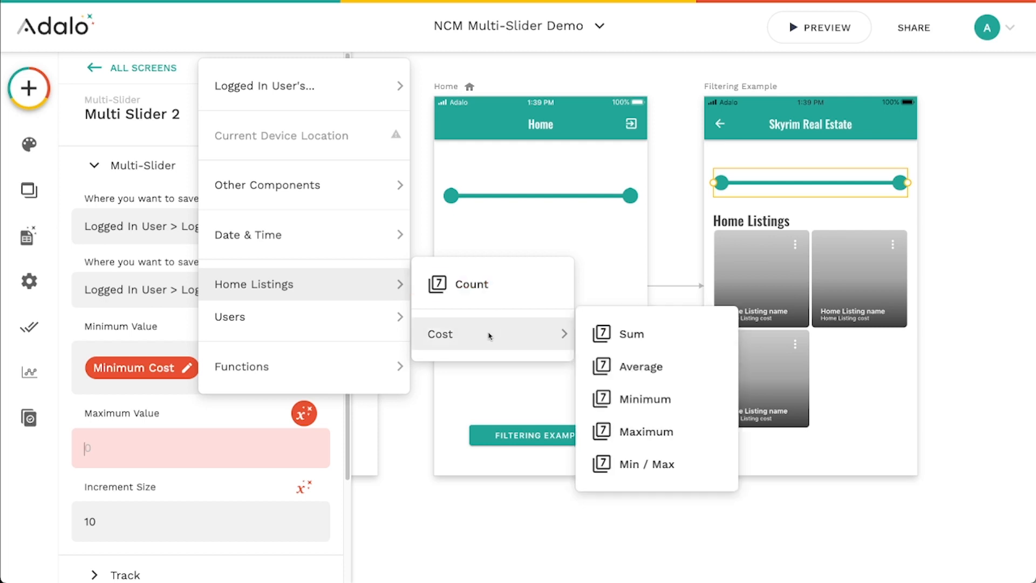
mouse_move(501, 337)
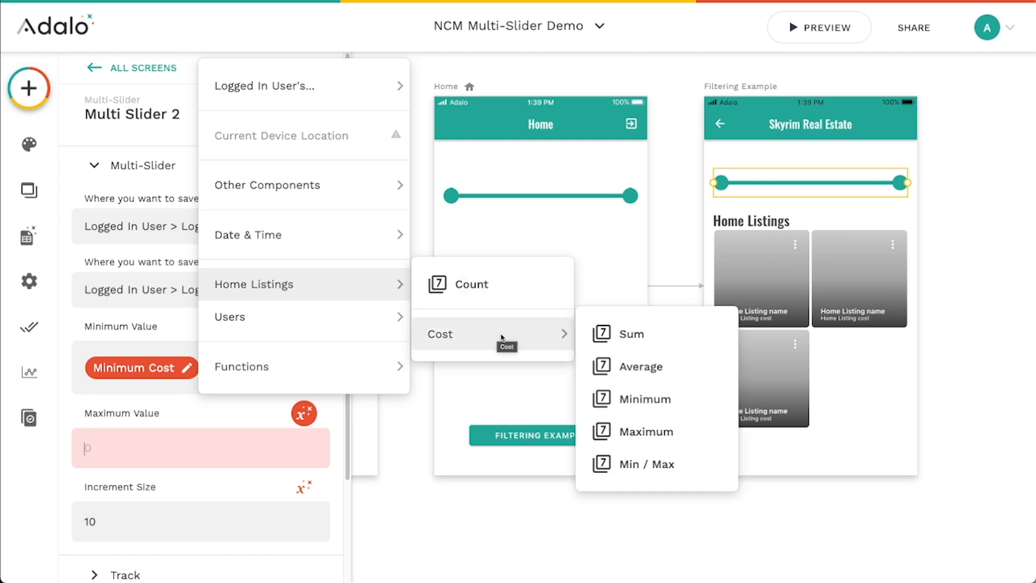
left_click(647, 432)
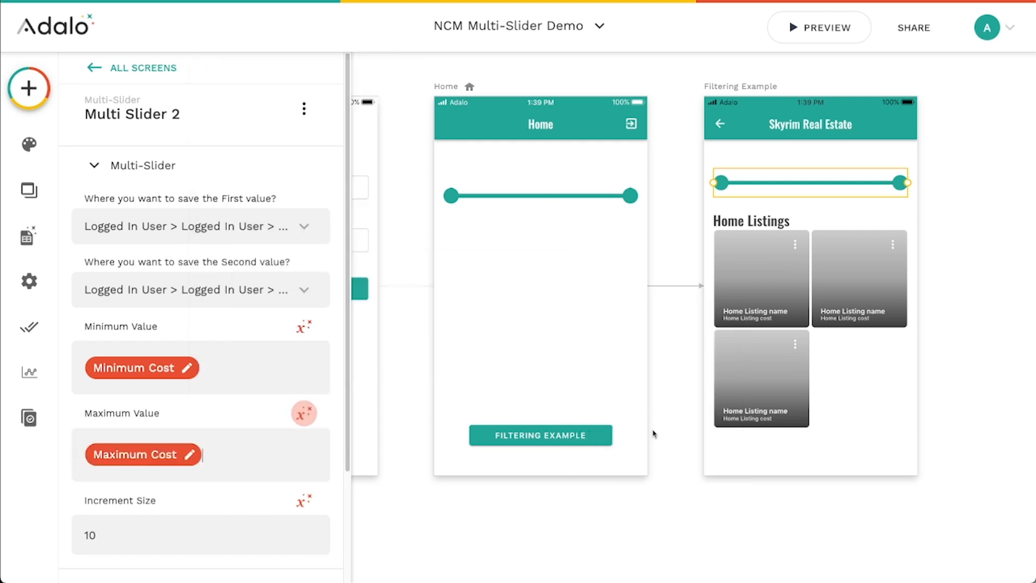
Edit the slider's Increment Size, entering 1 and then 100
scroll("down", 3)
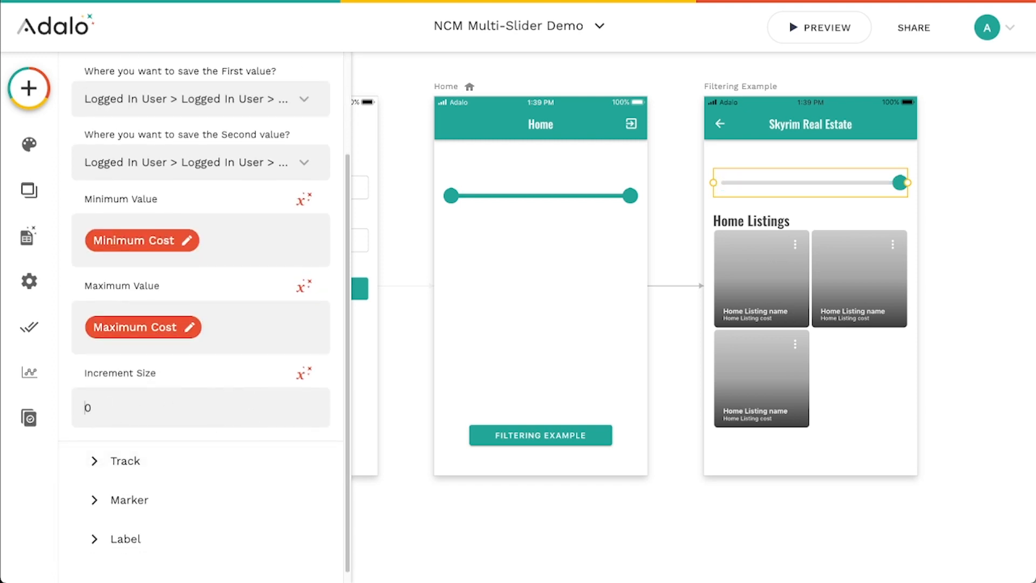
type("1-")
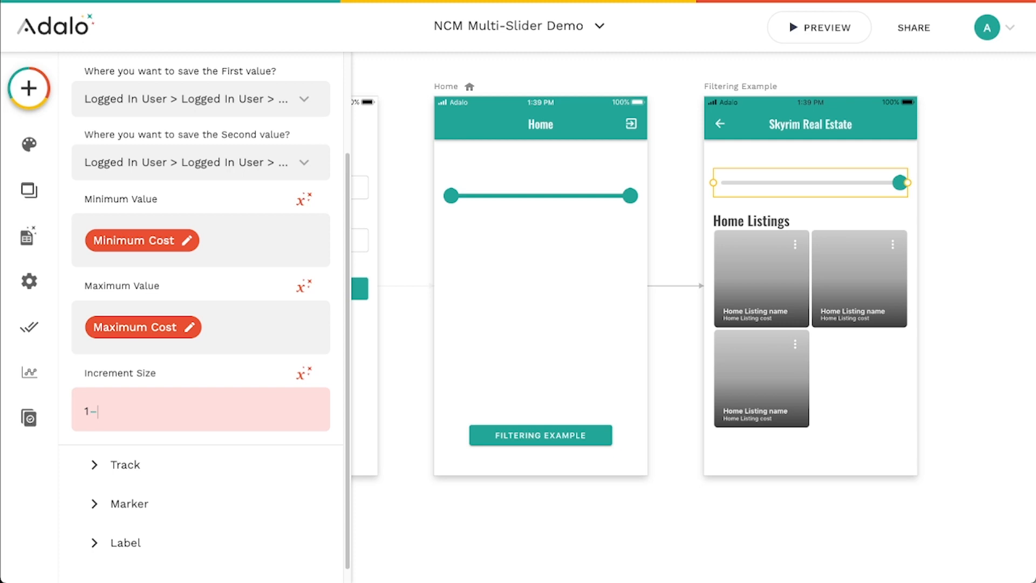
type("100")
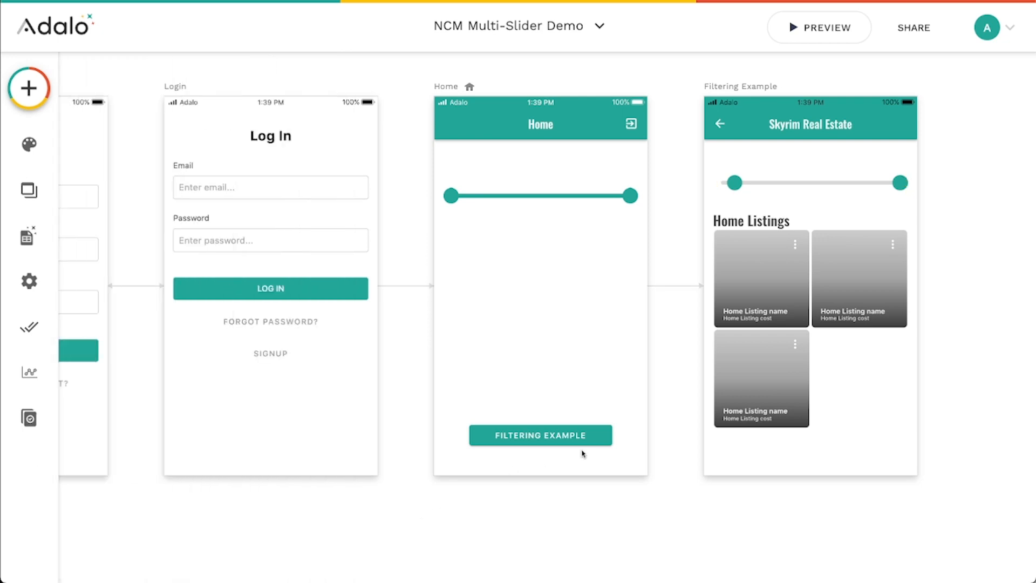
In the Home Listings custom filter, bound Cost below by the Logged In User's Minimum Value
left_click(810, 184)
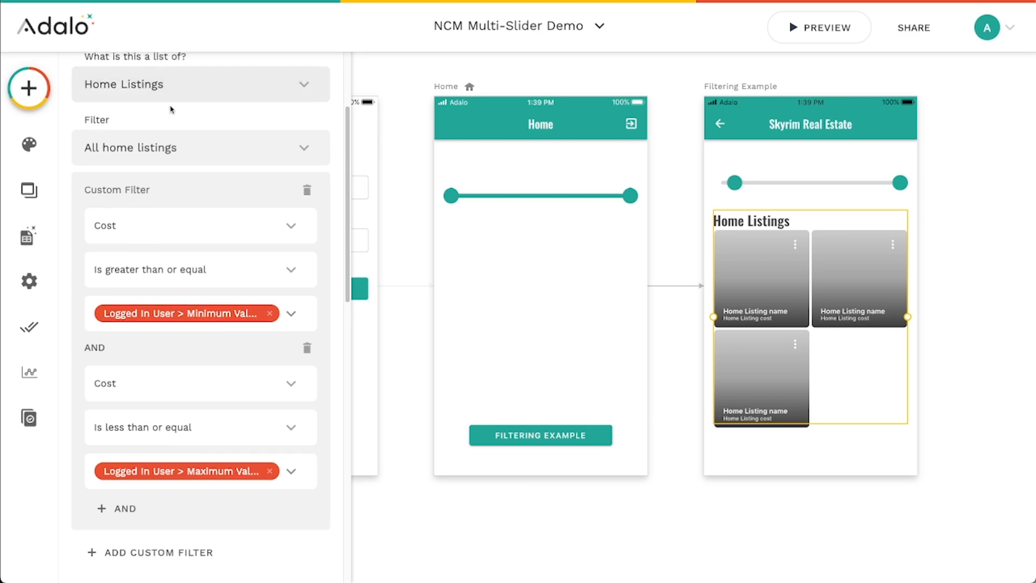
mouse_move(118, 216)
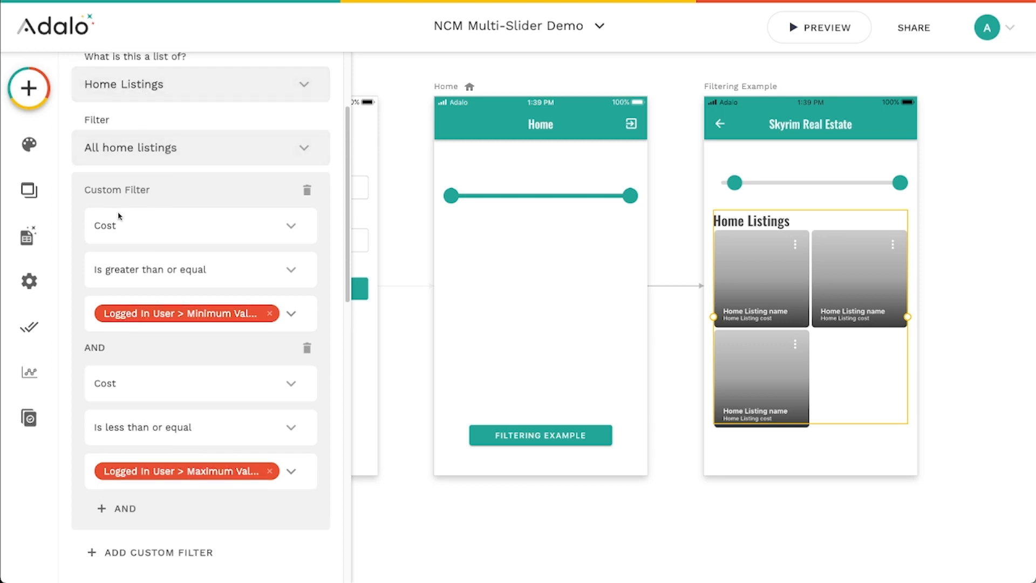
scroll("down", 3)
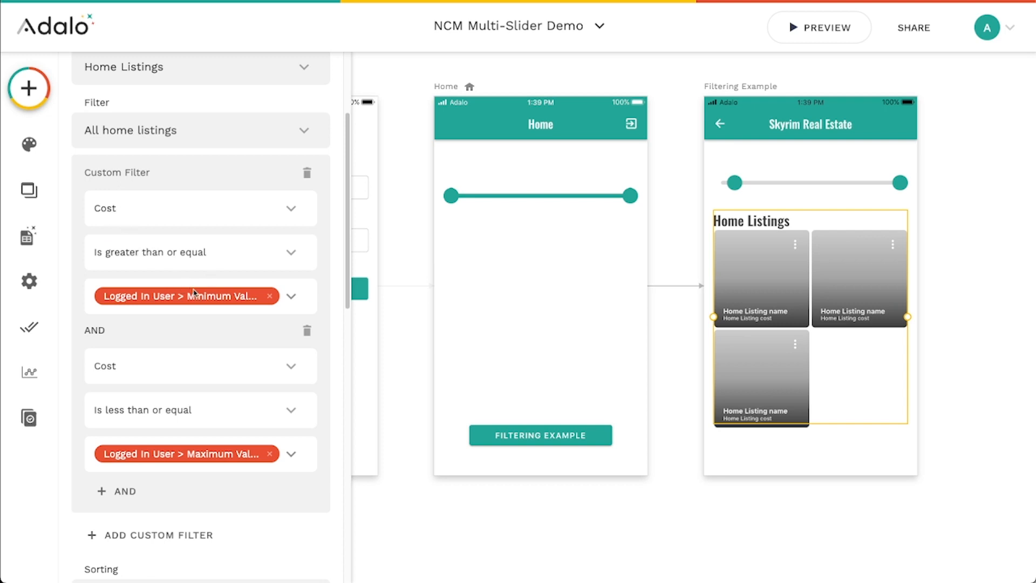
mouse_move(292, 304)
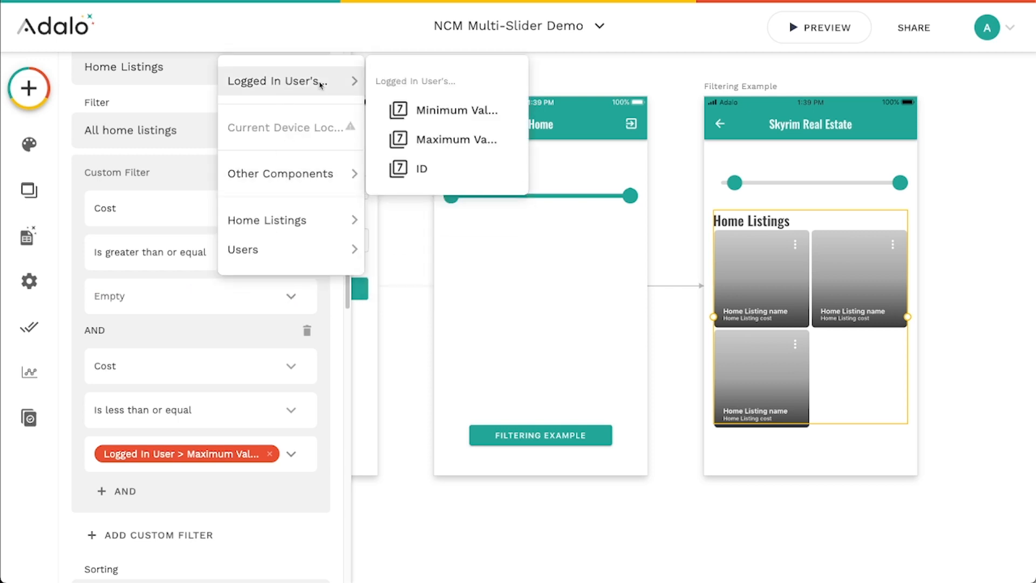
mouse_move(439, 110)
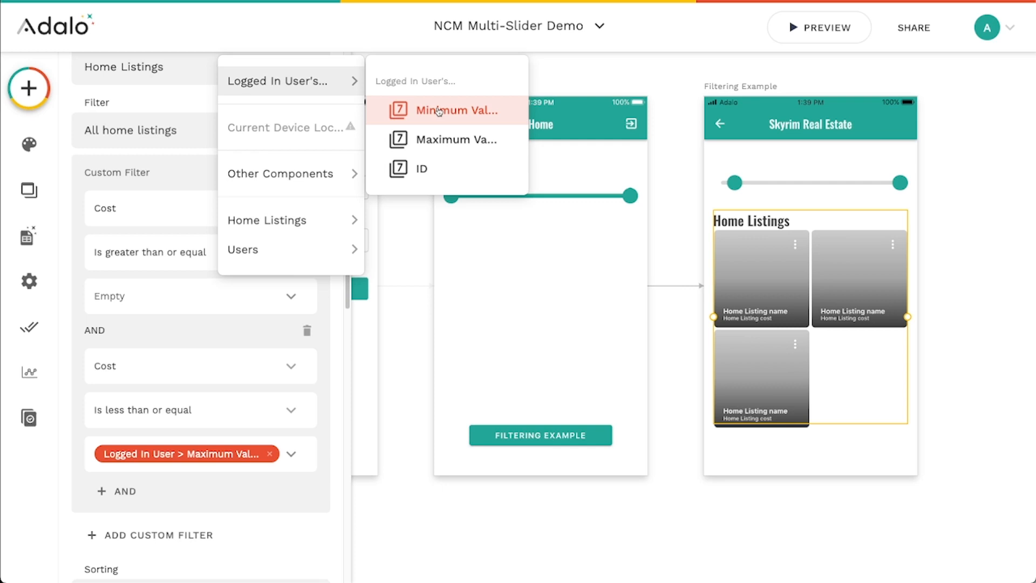
left_click(456, 110)
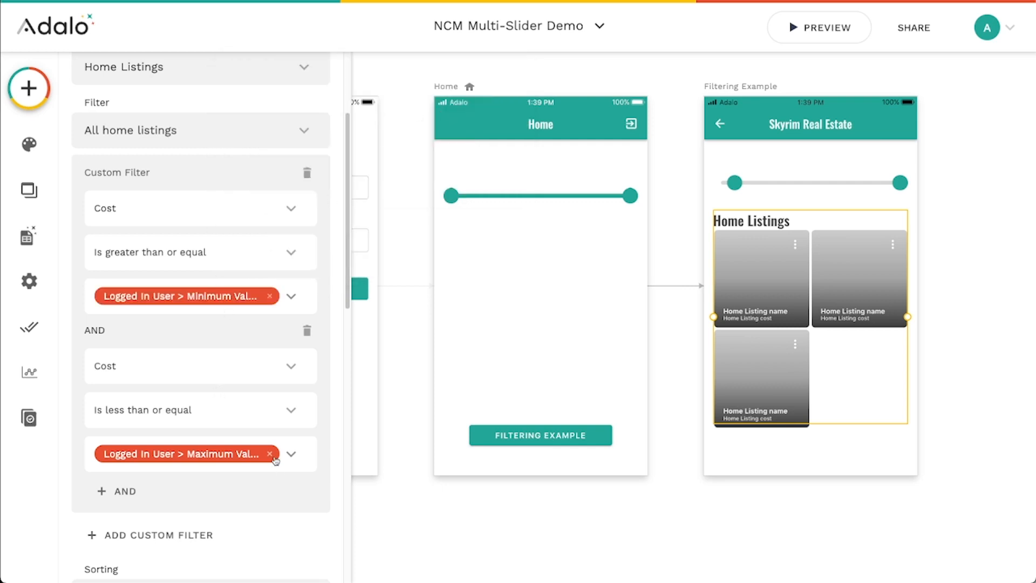
Re-set the upper Cost bound to the Logged In User's Maximum Value
left_click(270, 454)
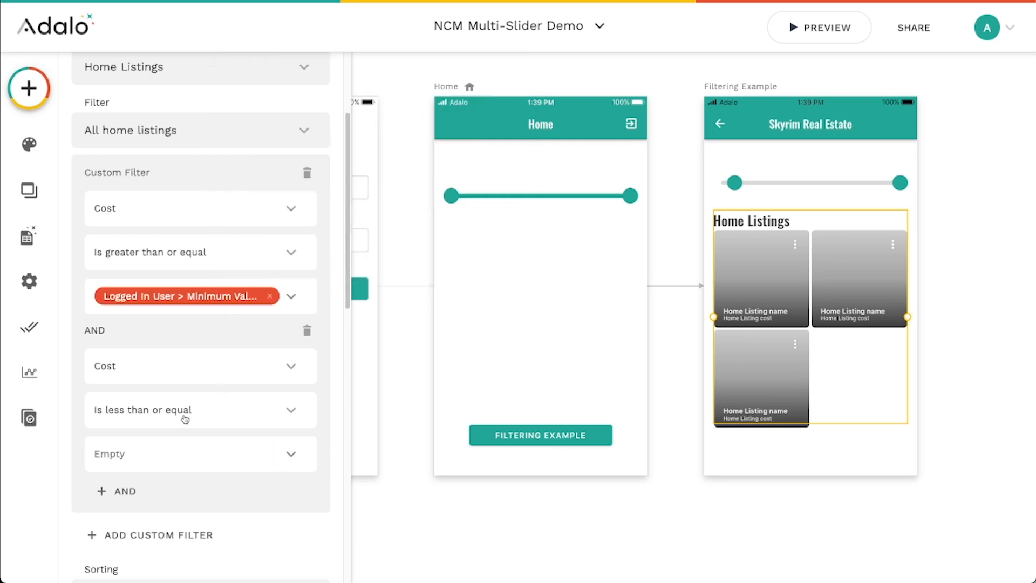
left_click(186, 296)
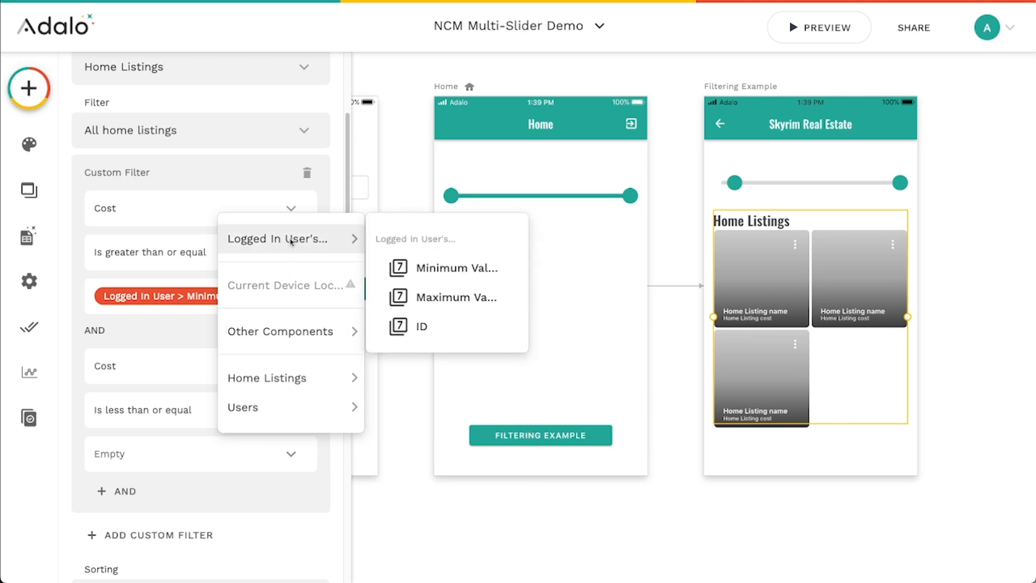
left_click(457, 298)
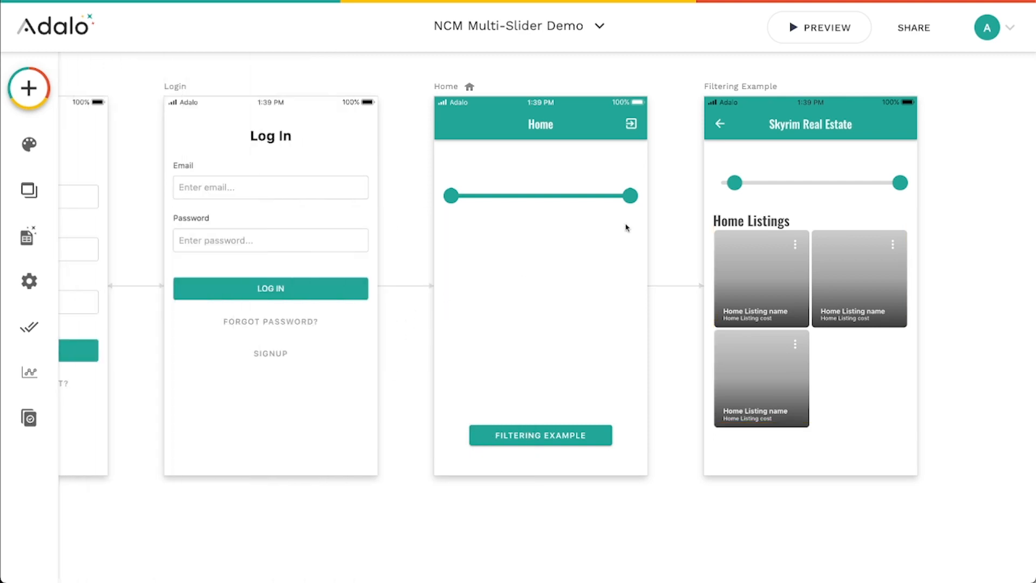
left_click(819, 27)
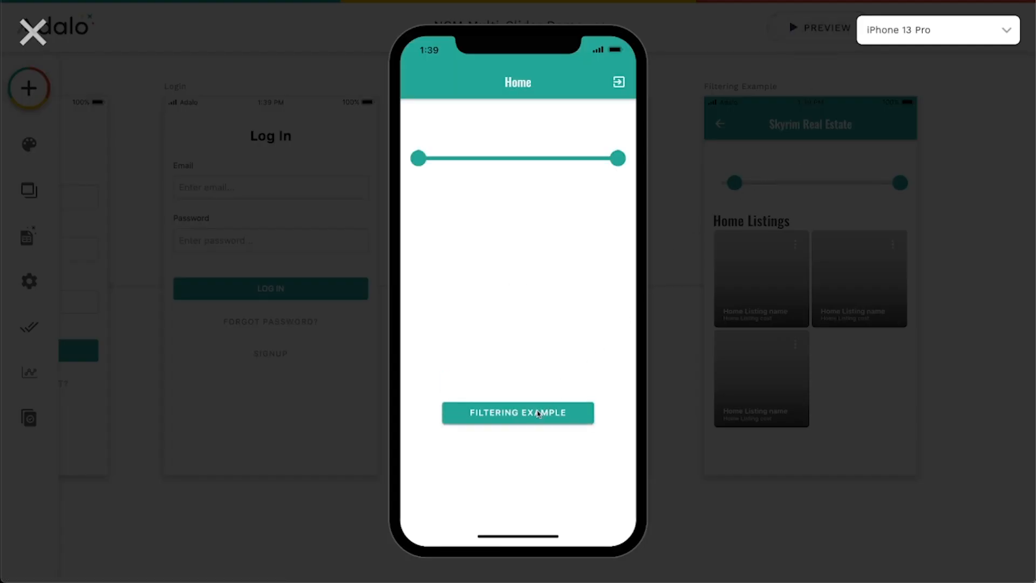
left_click(517, 412)
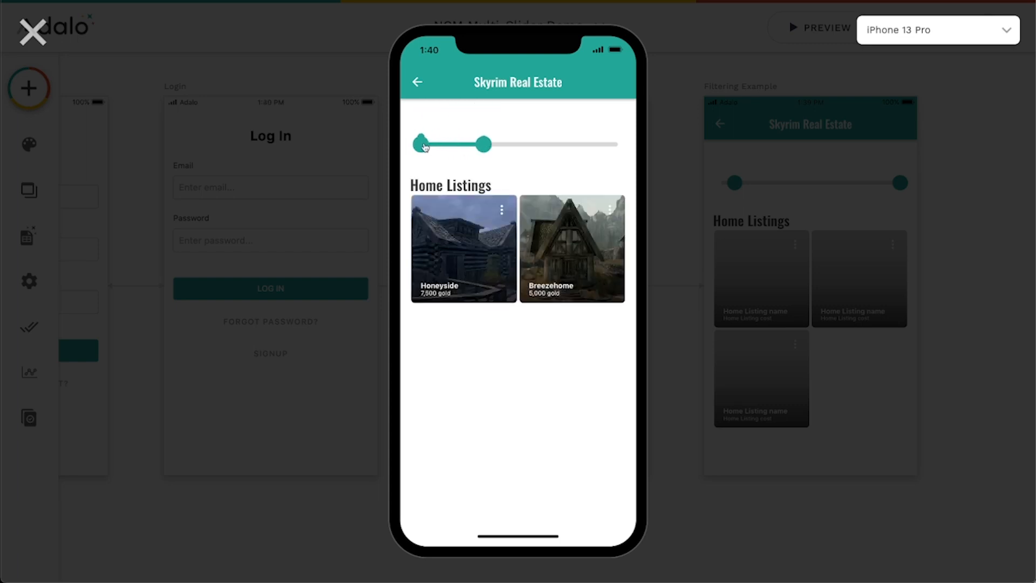
left_click_drag(486, 143, 598, 144)
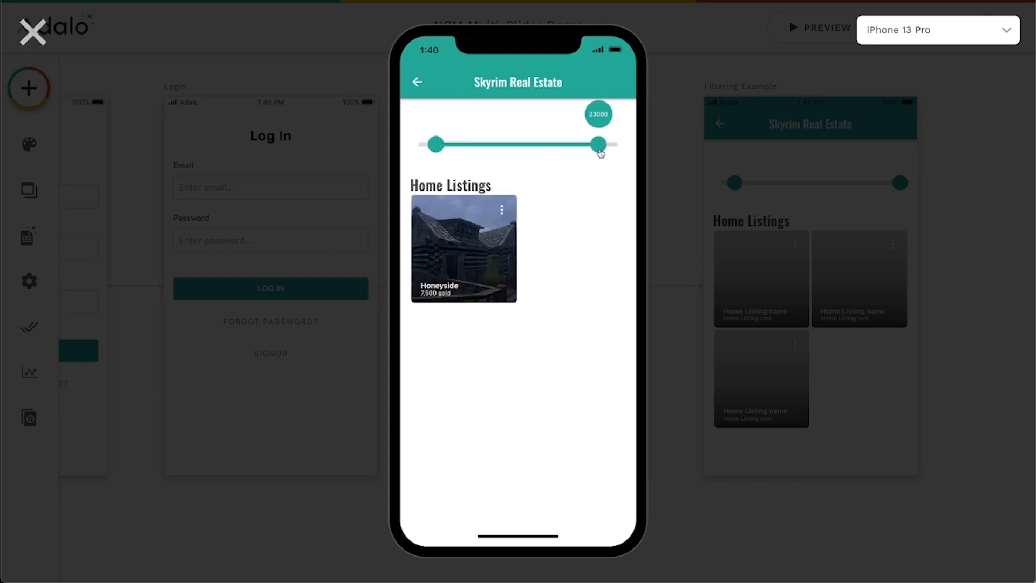
left_click_drag(599, 144, 598, 143)
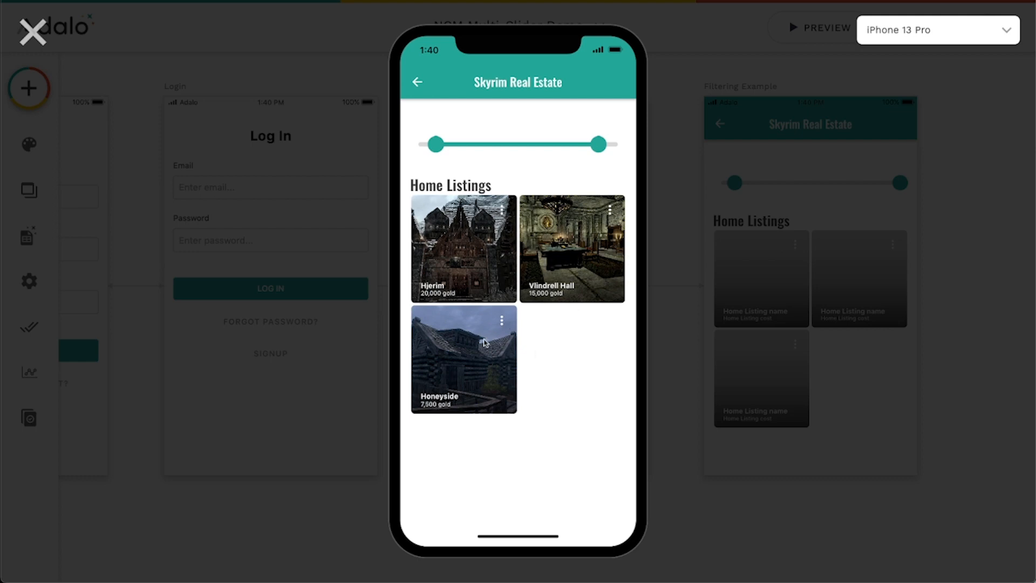
left_click_drag(599, 144, 617, 143)
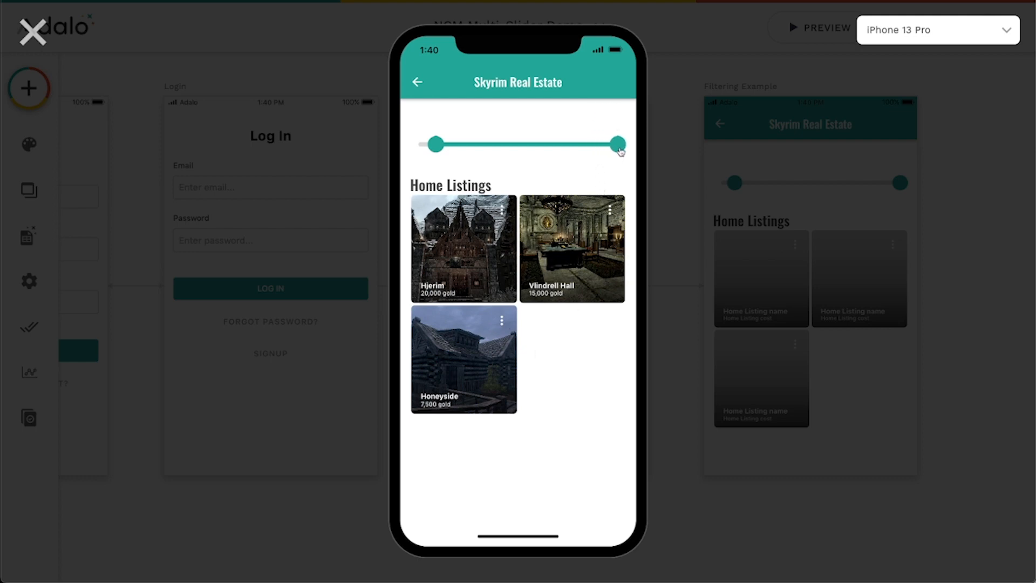
left_click_drag(617, 144, 434, 143)
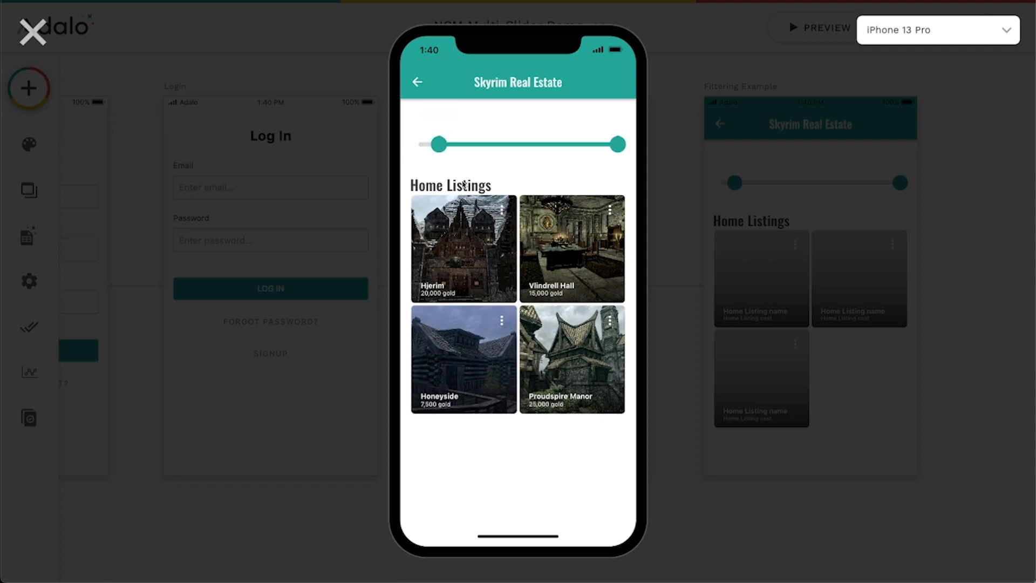
mouse_move(550, 479)
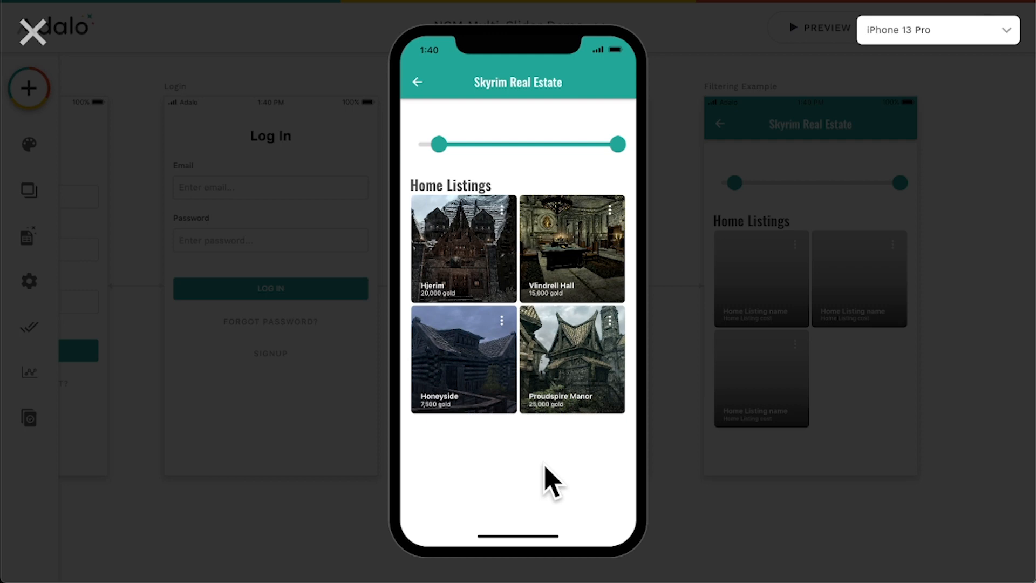
mouse_move(487, 455)
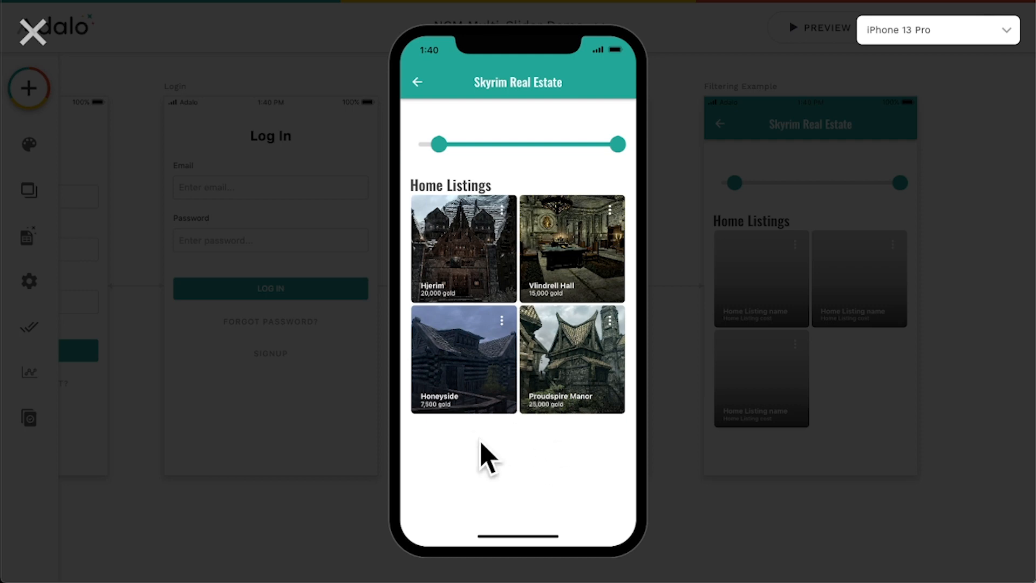
left_click_drag(439, 144, 417, 143)
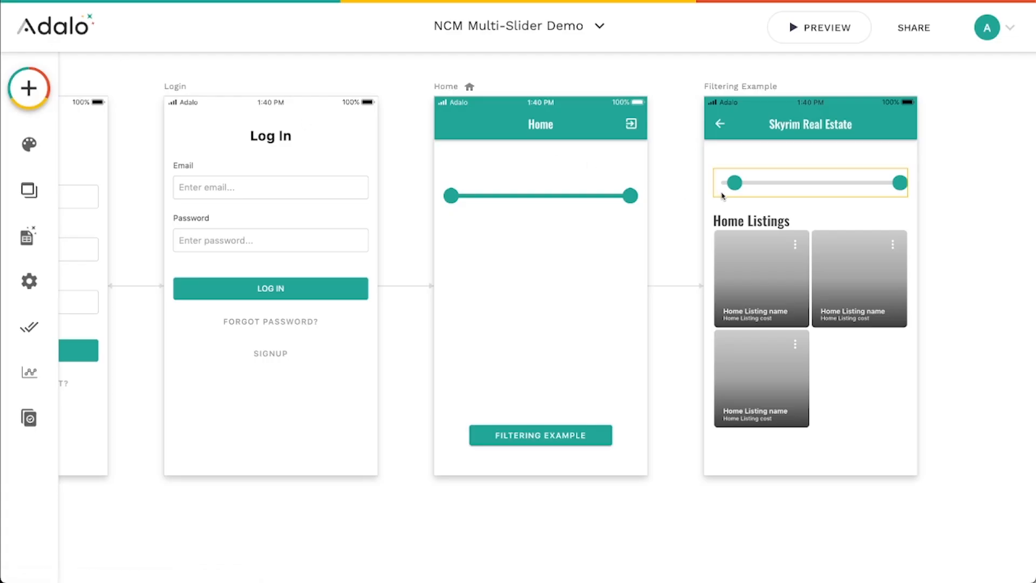
mouse_move(812, 192)
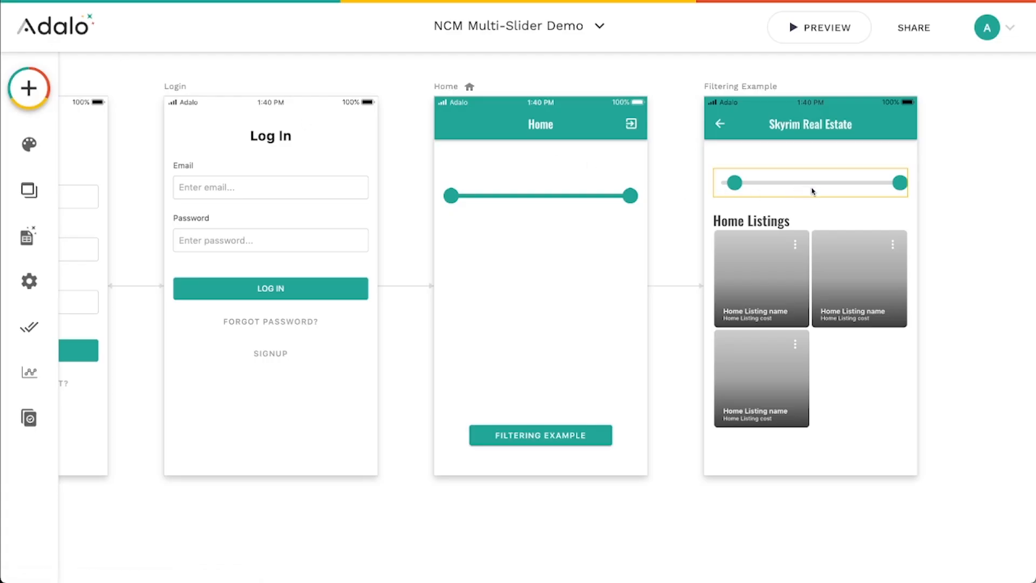
Select the Filtering Example button on Home and begin adding a second action to it
left_click(539, 435)
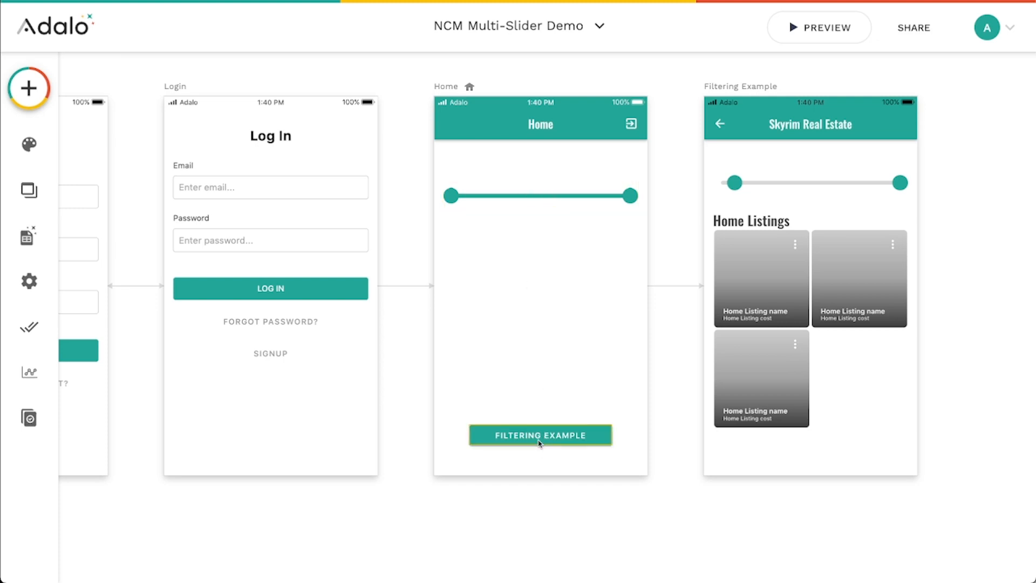
left_click(540, 435)
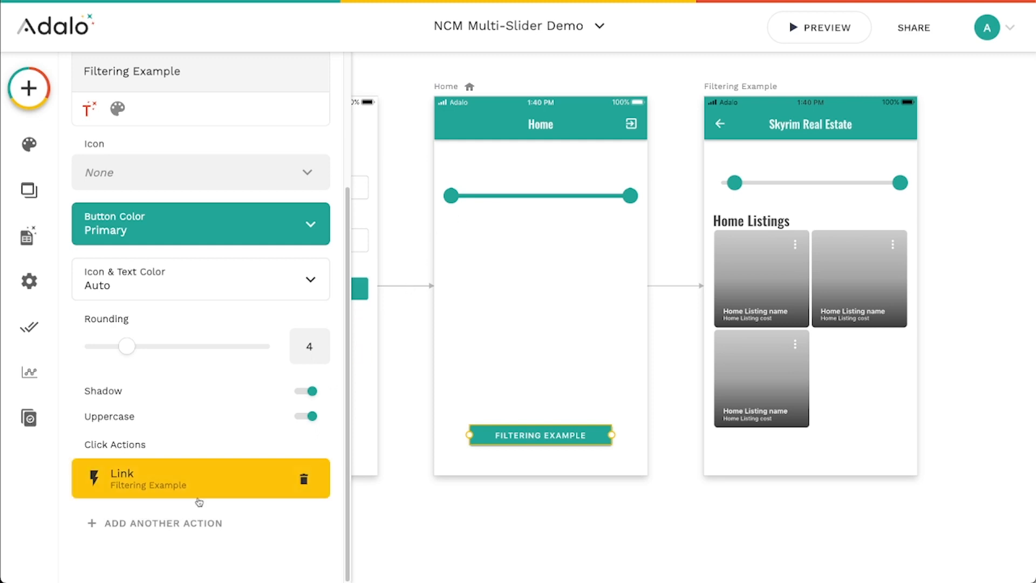
left_click(132, 475)
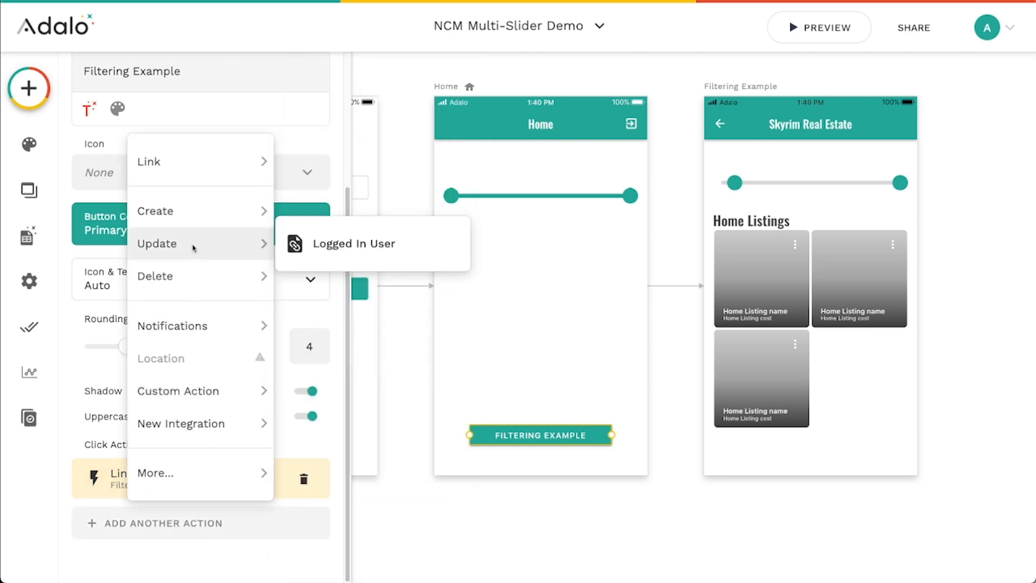
mouse_move(543, 203)
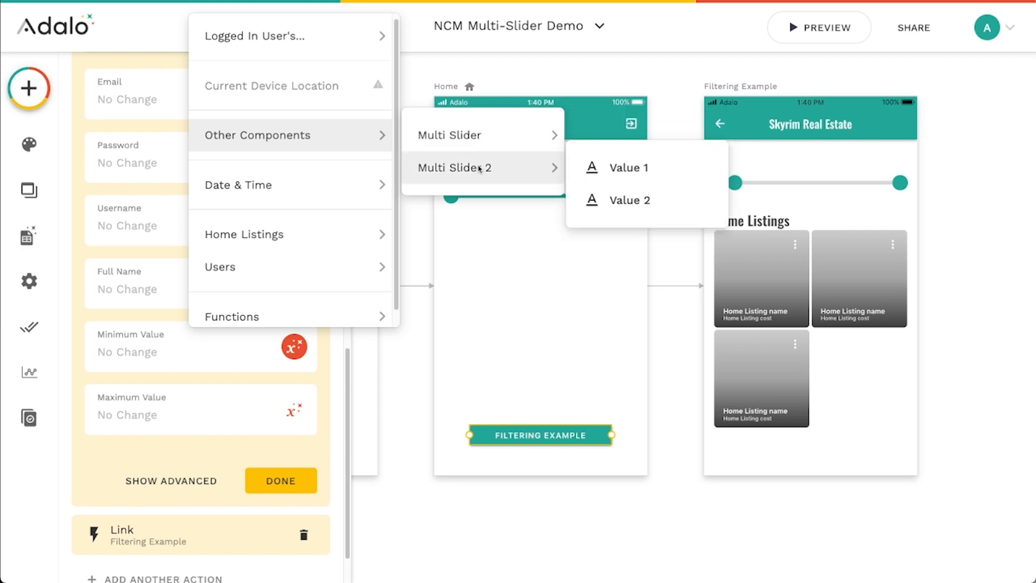
mouse_move(536, 177)
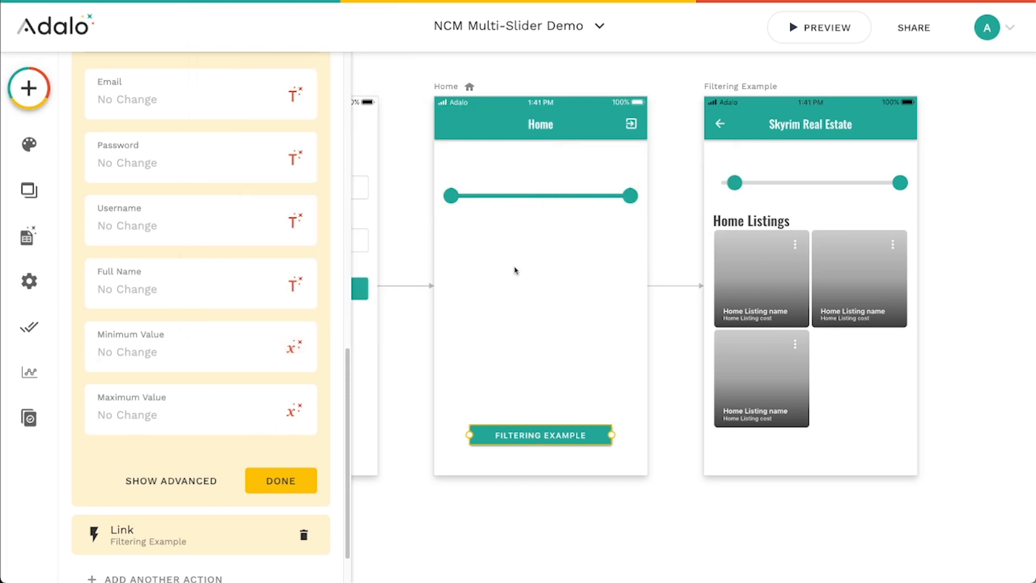
mouse_move(553, 324)
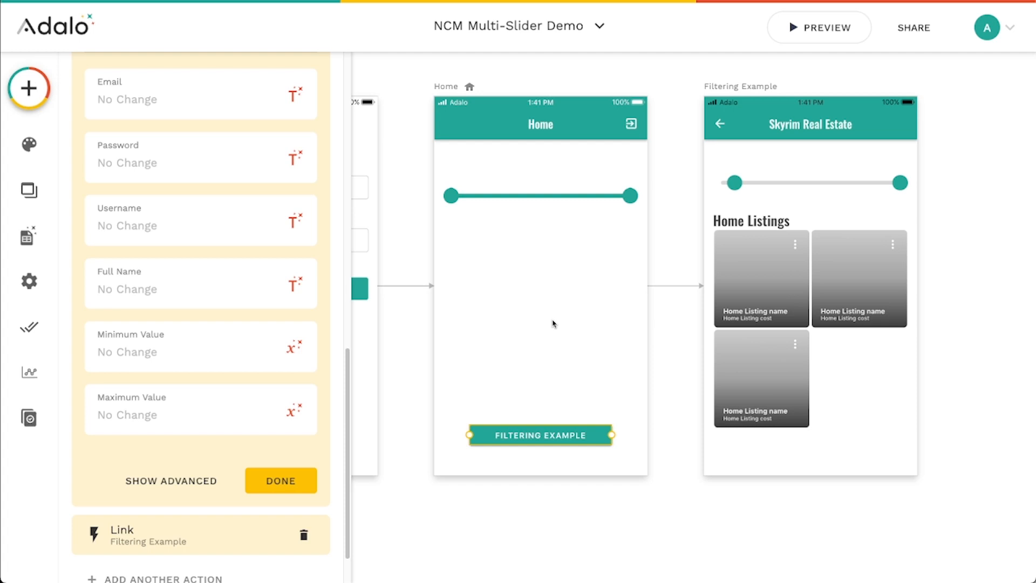